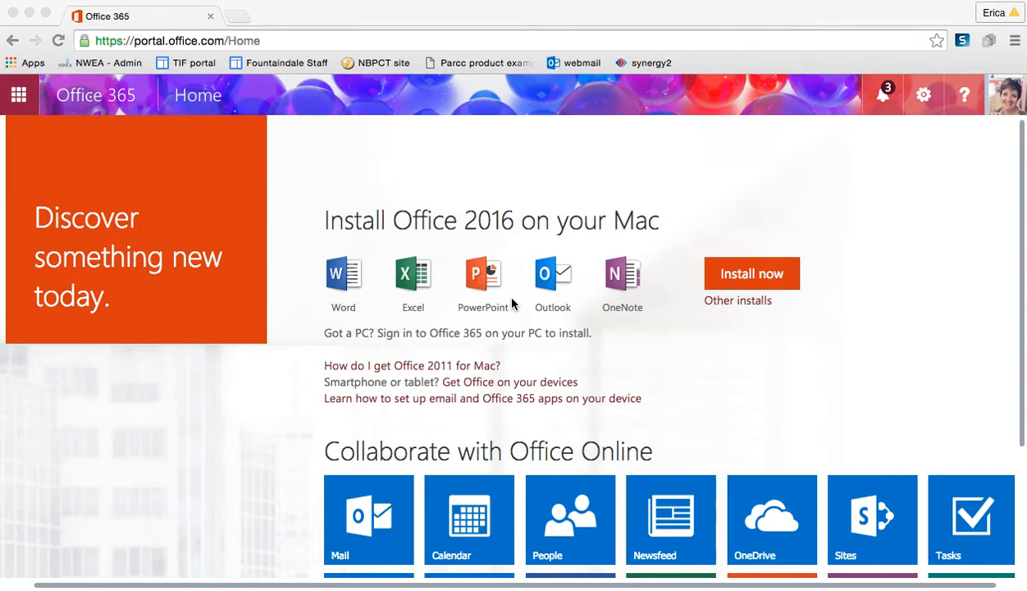
# Step: Launch Excel Online from the Office 365 app launcher to reach its start page
pyautogui.scroll(-3)
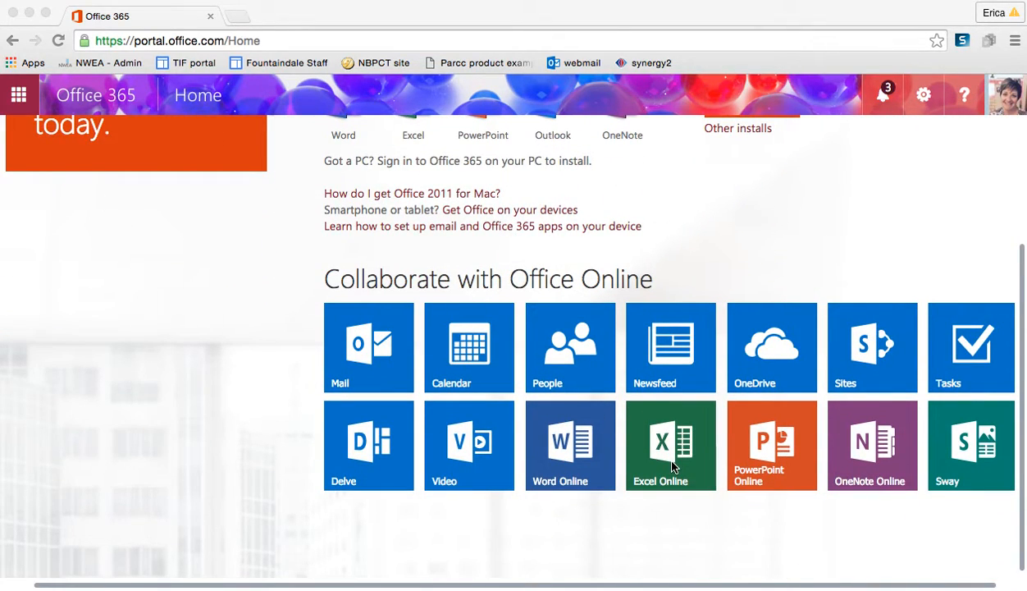
pyautogui.moveTo(594, 466)
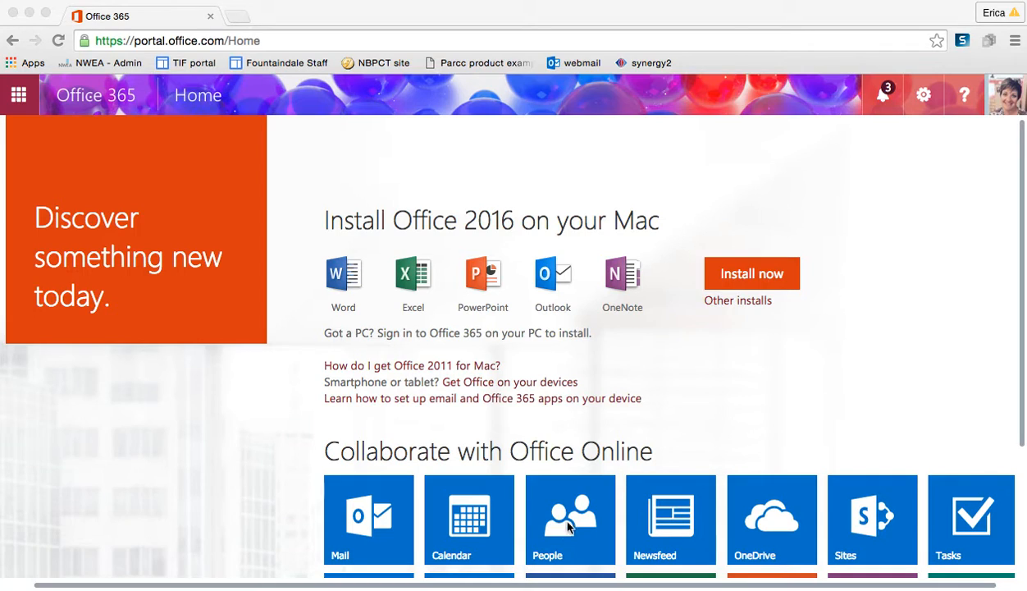
pyautogui.scroll(-3)
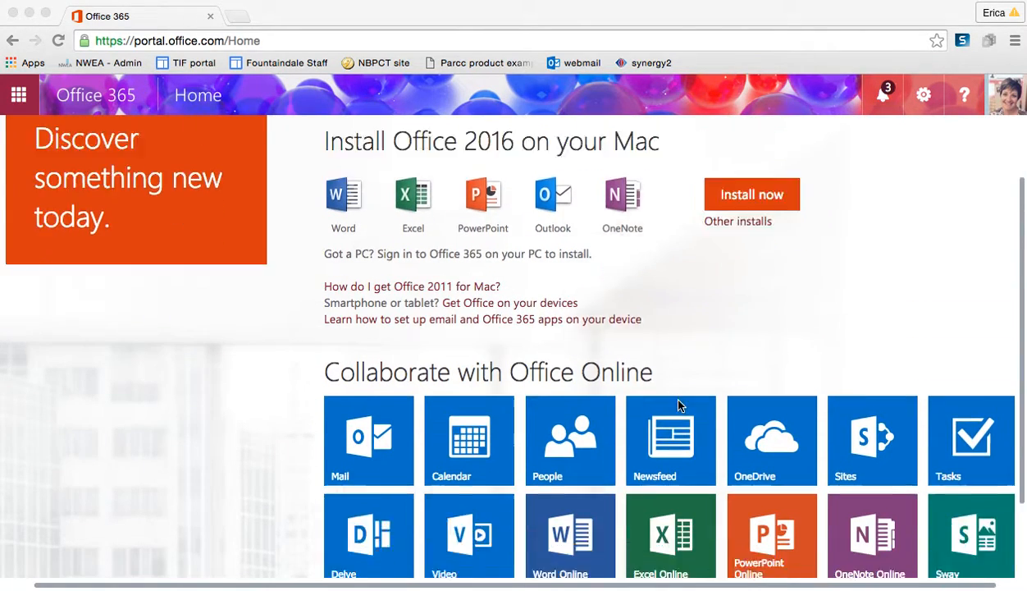
pyautogui.scroll(-3)
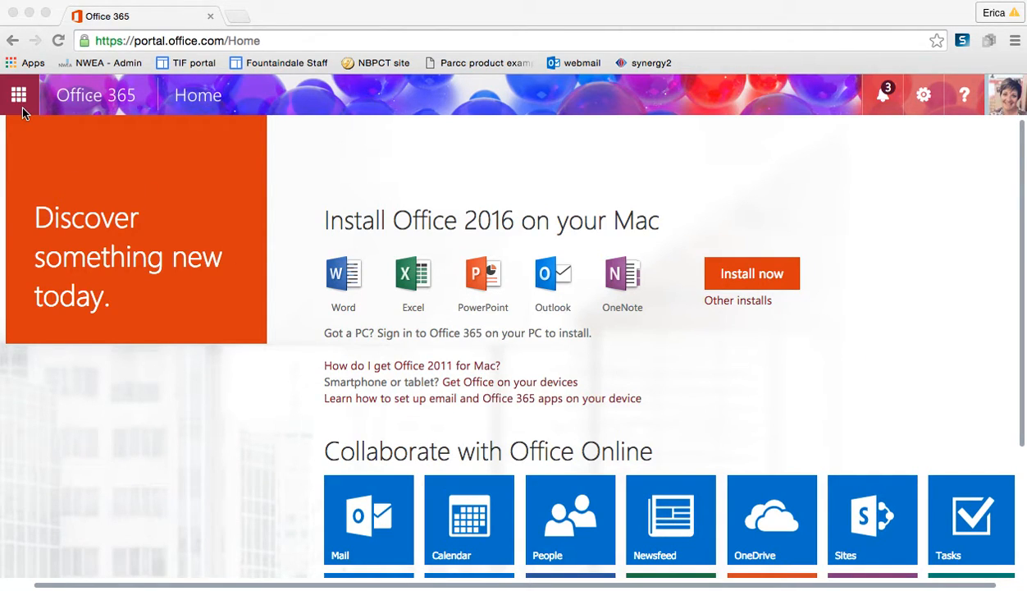
pyautogui.click(18, 94)
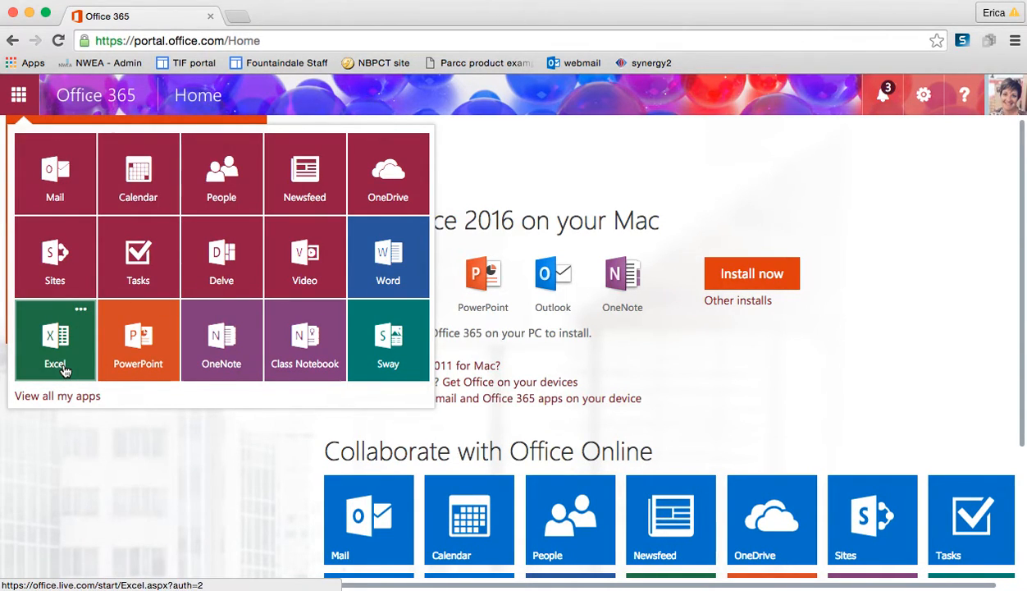
pyautogui.click(54, 338)
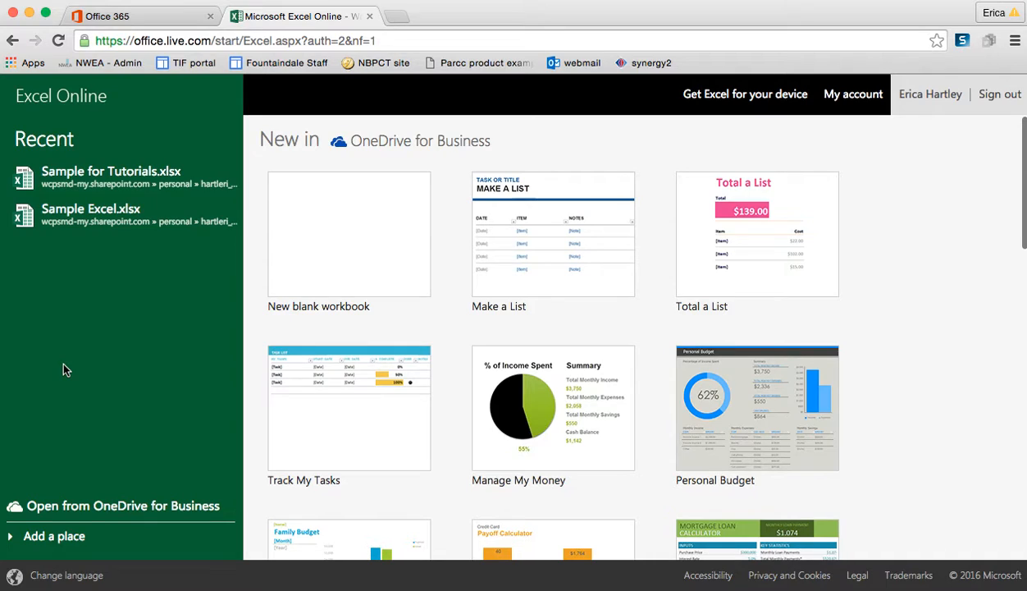
pyautogui.moveTo(151, 100)
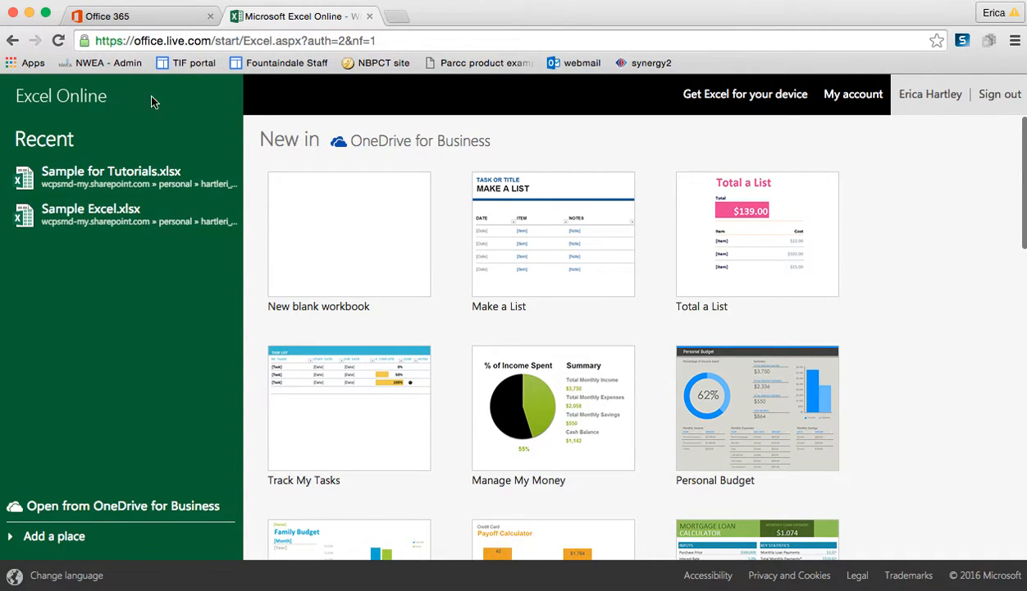
# Step: Open Sample for Tutorials.xlsx from Recent and show its Edit Workbook choices
pyautogui.click(111, 171)
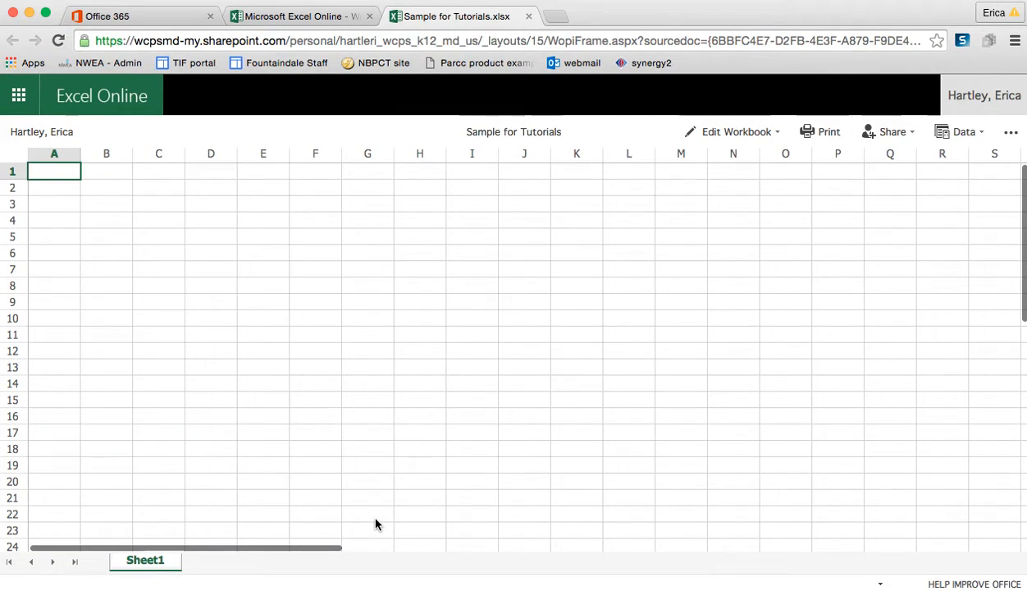
pyautogui.moveTo(735, 131)
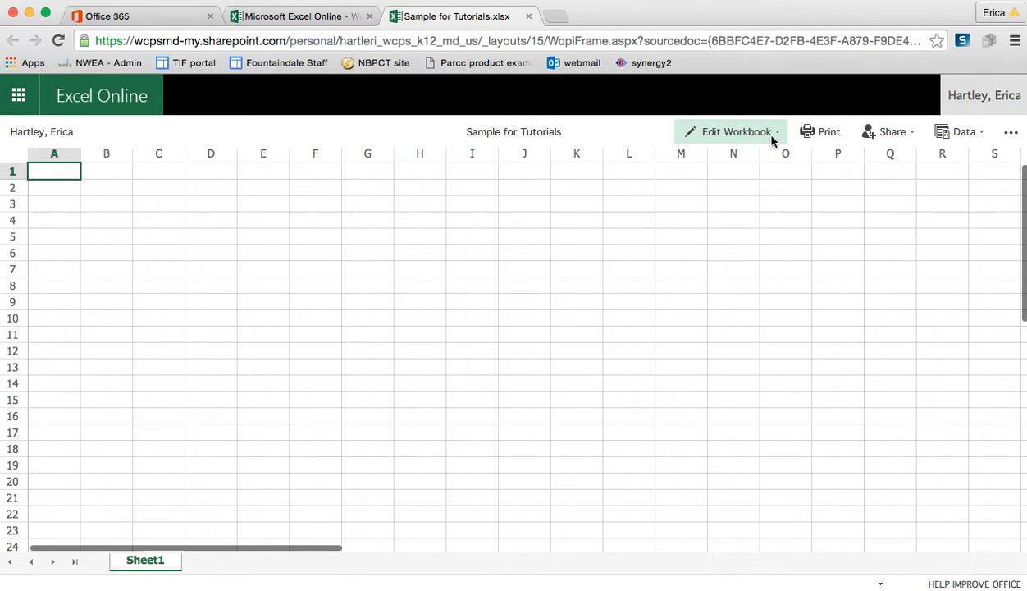
pyautogui.click(731, 131)
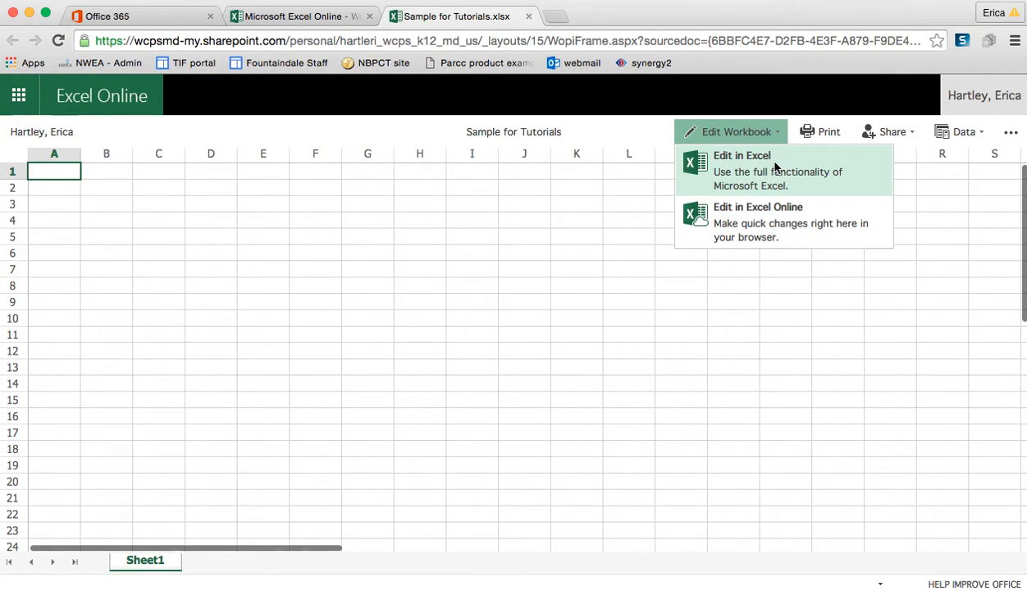
pyautogui.moveTo(770, 222)
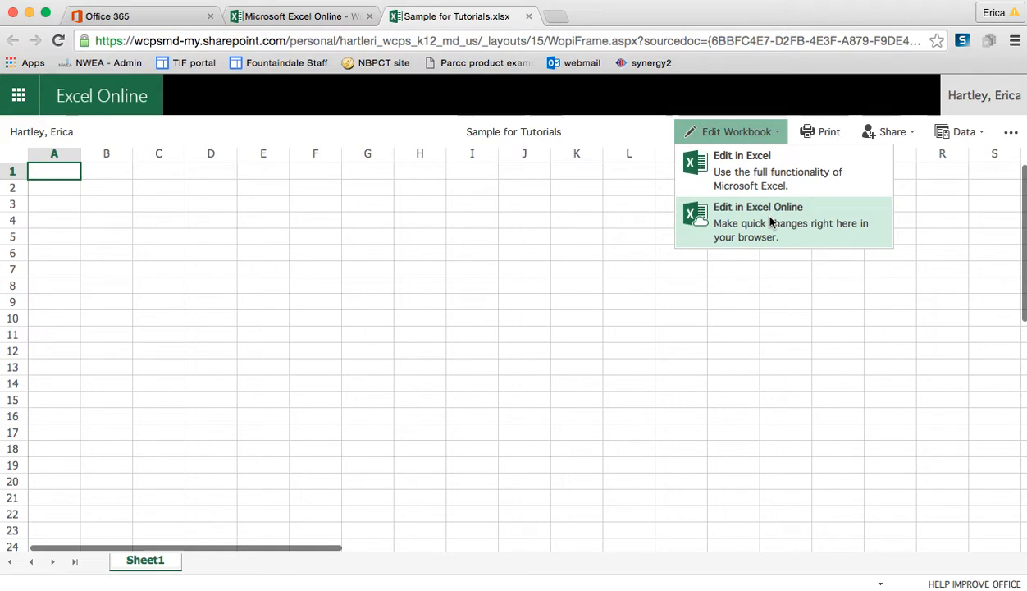
# Step: Edit in the browser, apply borders to A1:F13 and enter 2, 3, 4 in row 1
pyautogui.click(758, 221)
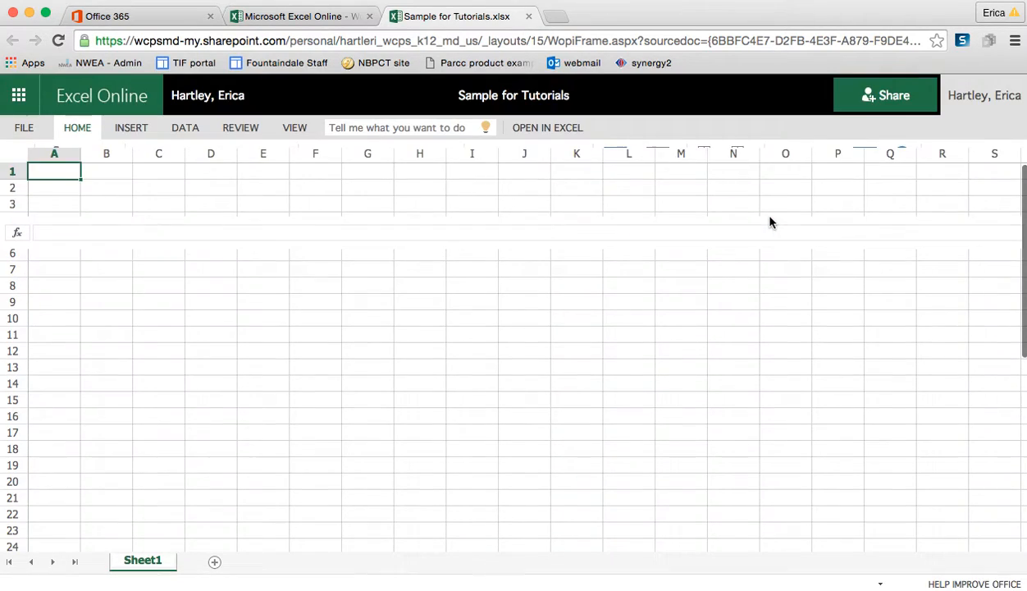
pyautogui.click(77, 128)
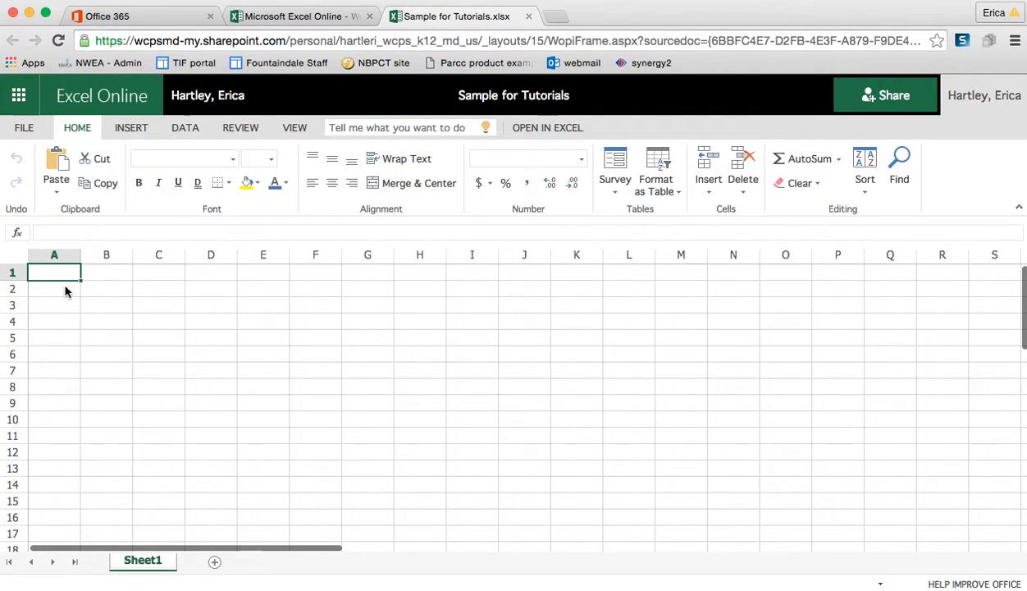
pyautogui.moveTo(54, 272); pyautogui.dragTo(315, 467)
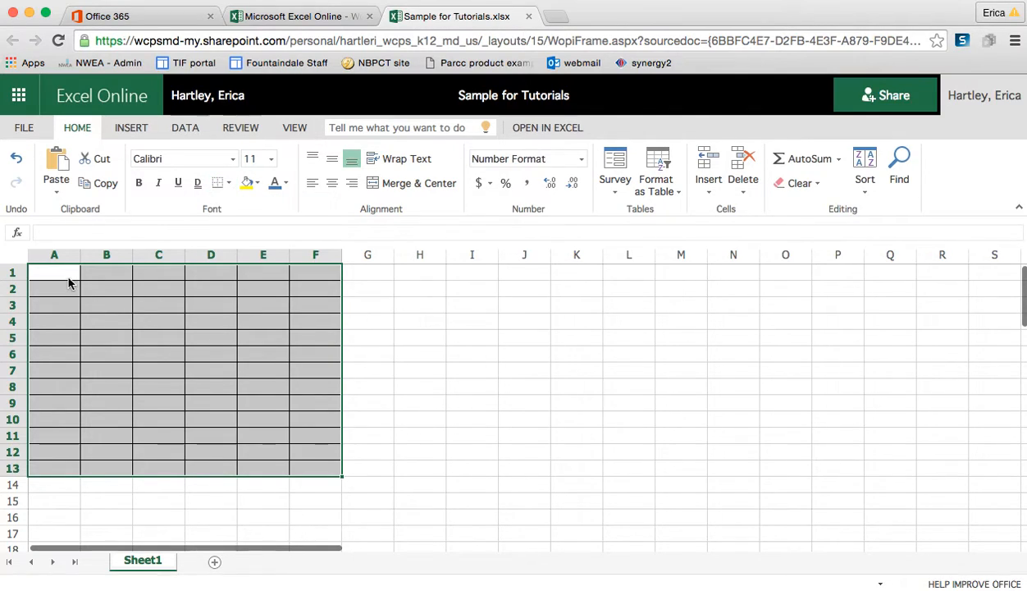
pyautogui.write('2')
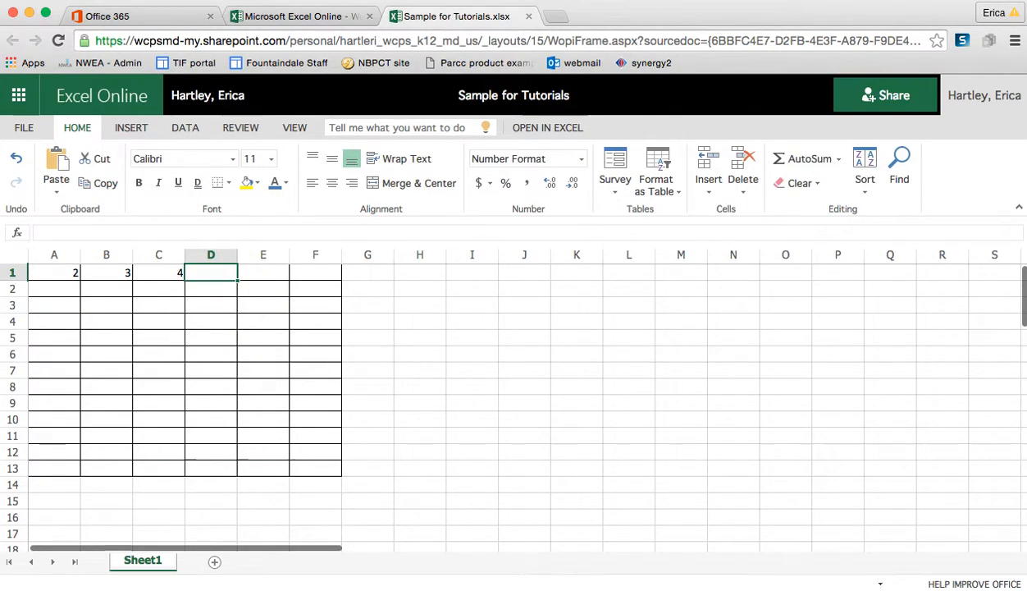
# Step: Total row 1 in D1 with =SUM(A1:C1), giving 9
pyautogui.write('=su')
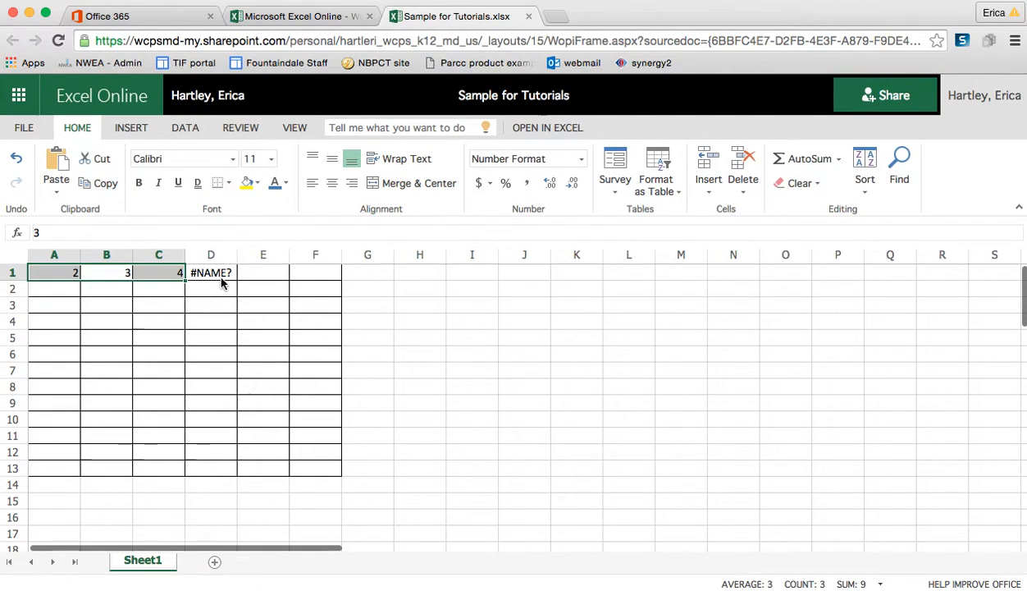
pyautogui.write('=su')
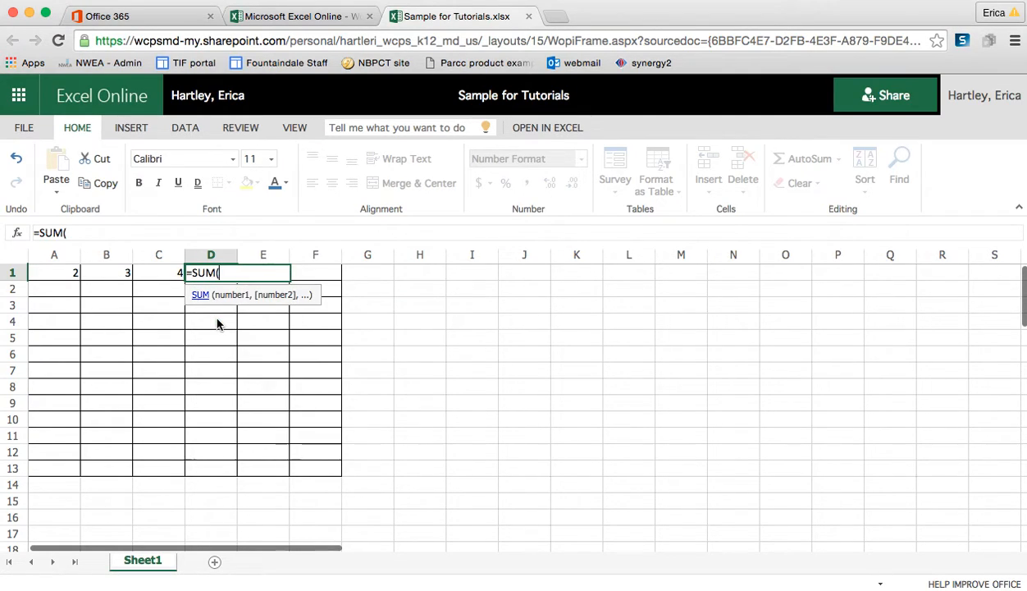
pyautogui.moveTo(52, 272); pyautogui.dragTo(157, 272)
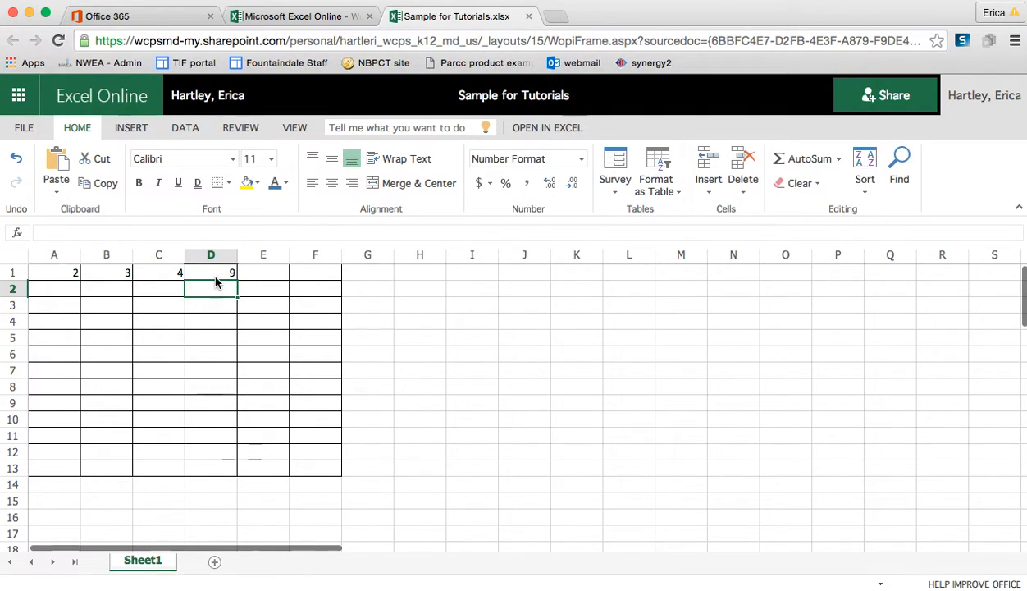
pyautogui.moveTo(262, 128)
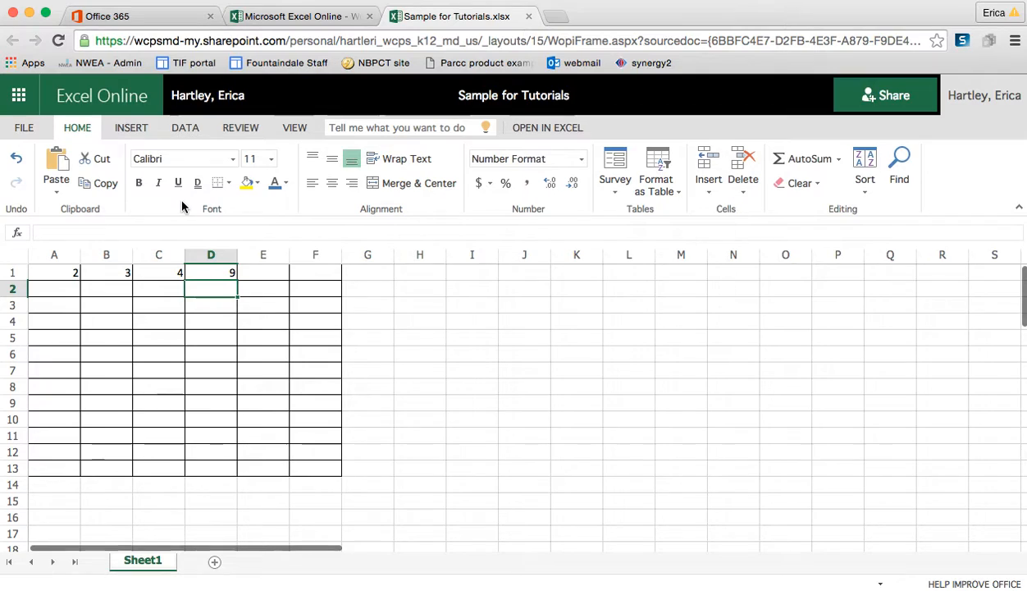
pyautogui.moveTo(302, 298)
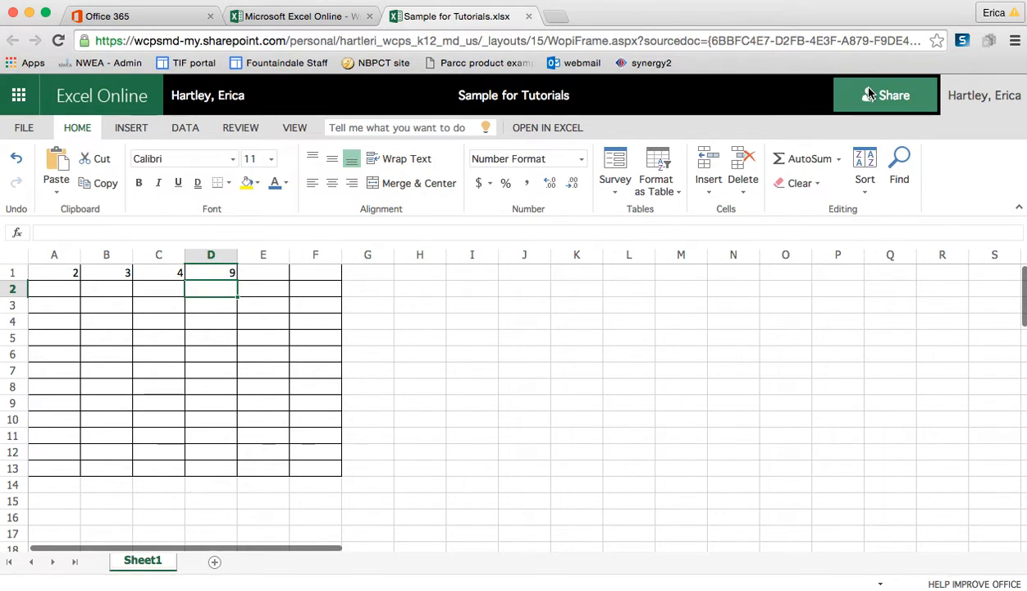
pyautogui.click(886, 95)
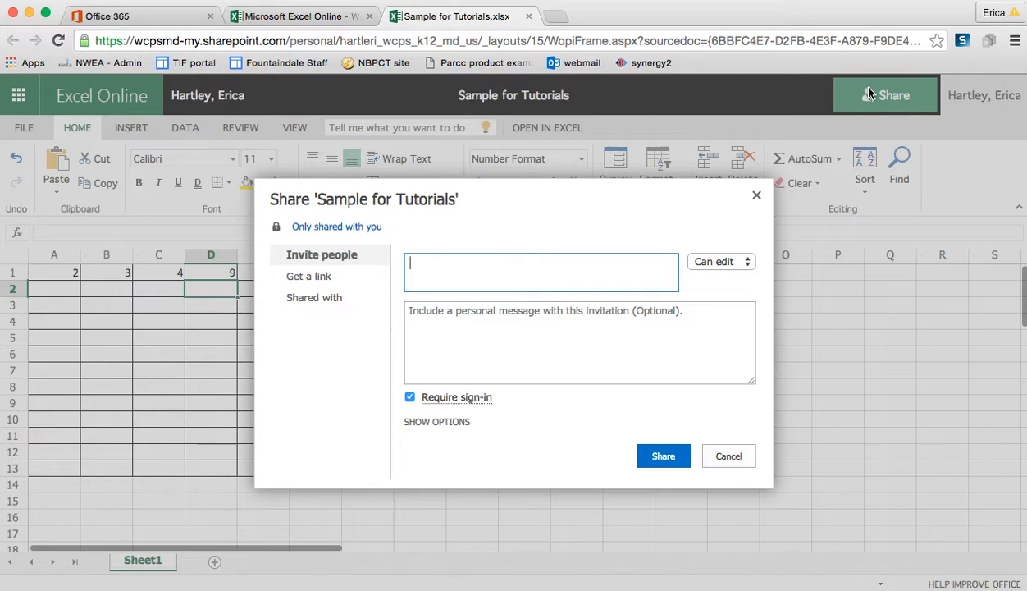
pyautogui.write('w')
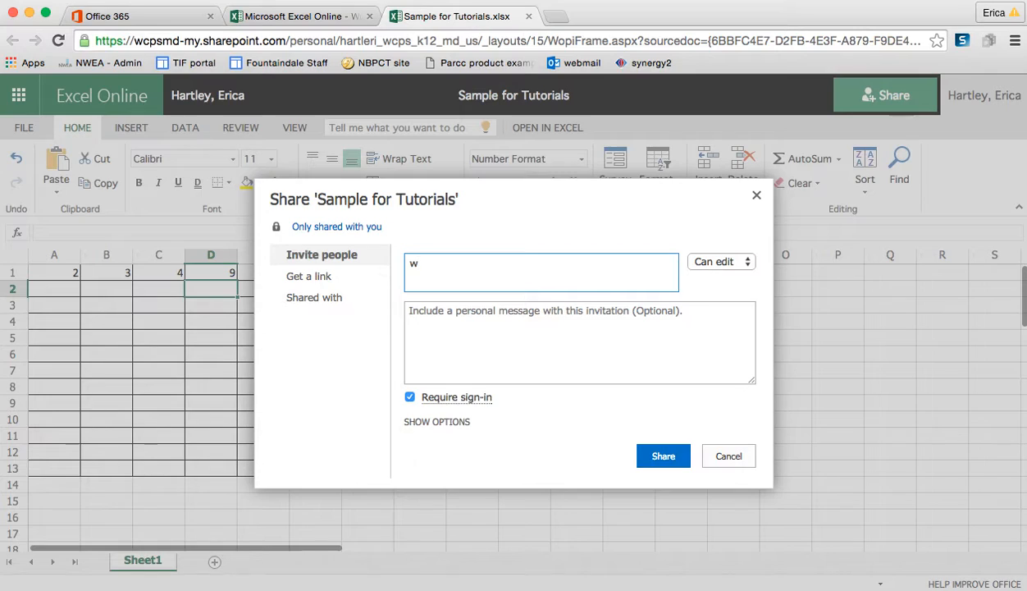
pyautogui.write('arre')
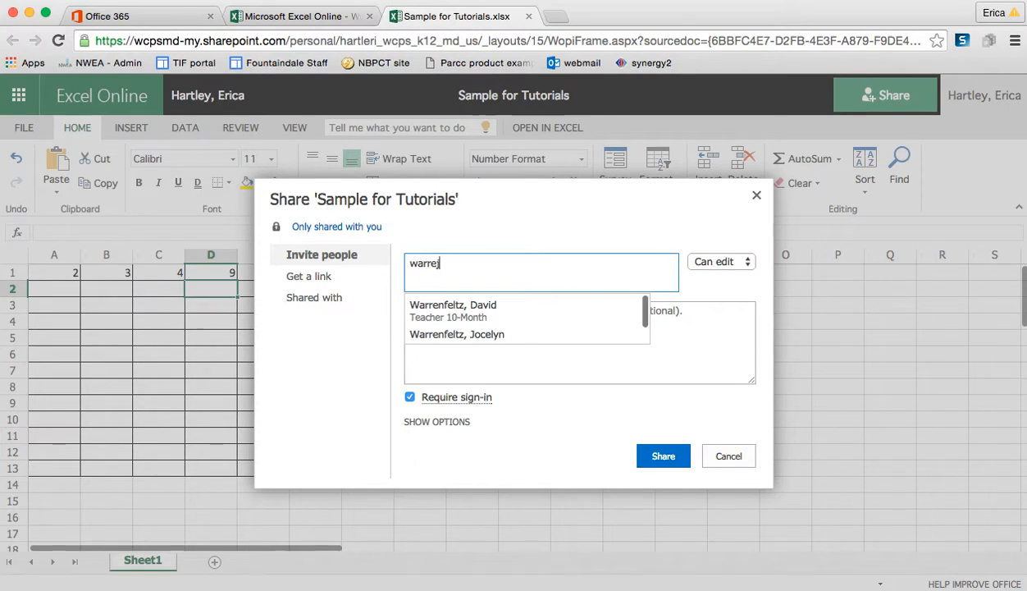
pyautogui.moveTo(537, 316)
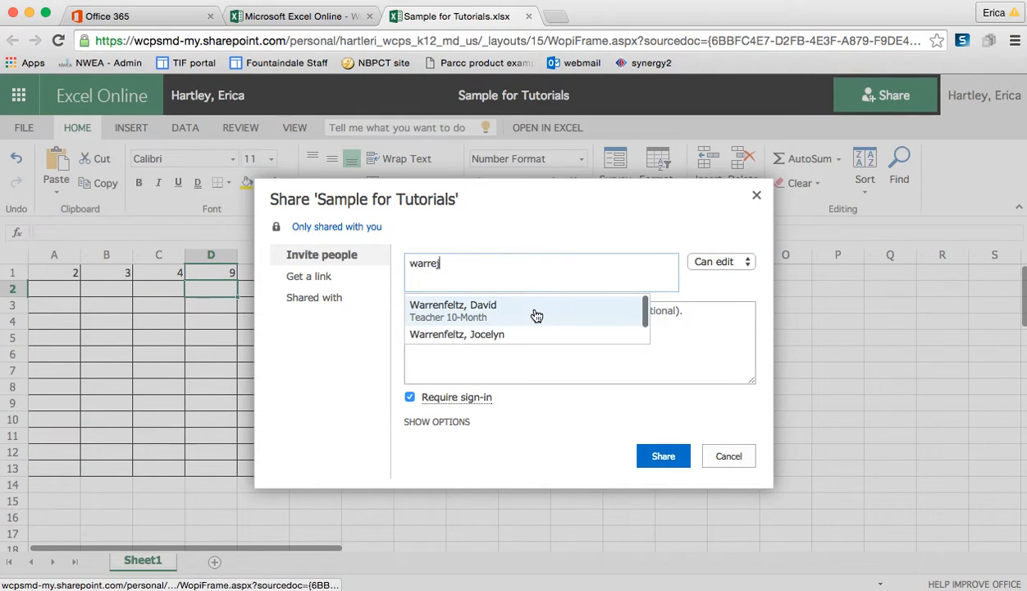
pyautogui.moveTo(534, 311)
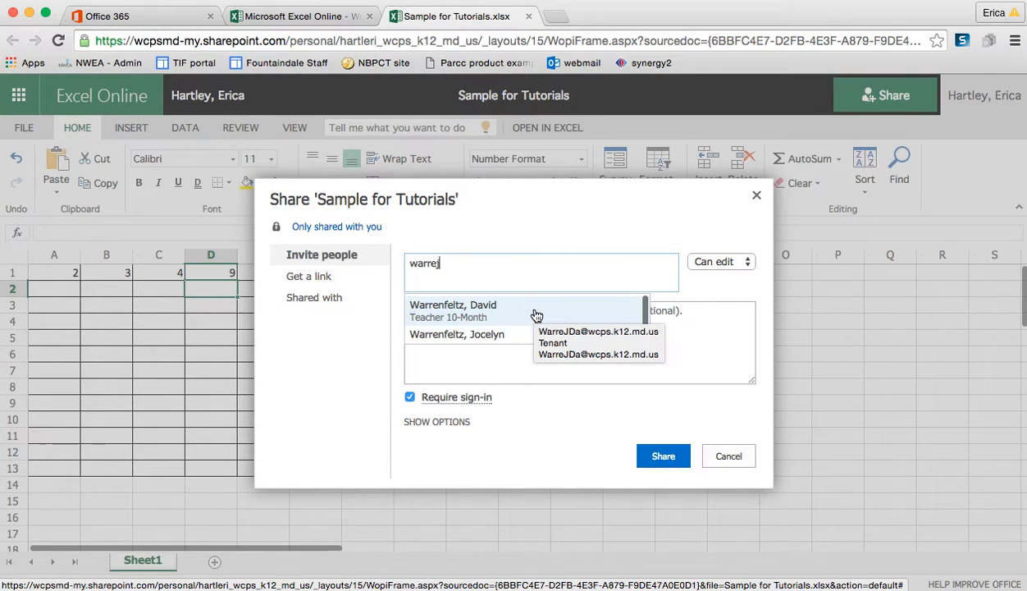
pyautogui.click(453, 303)
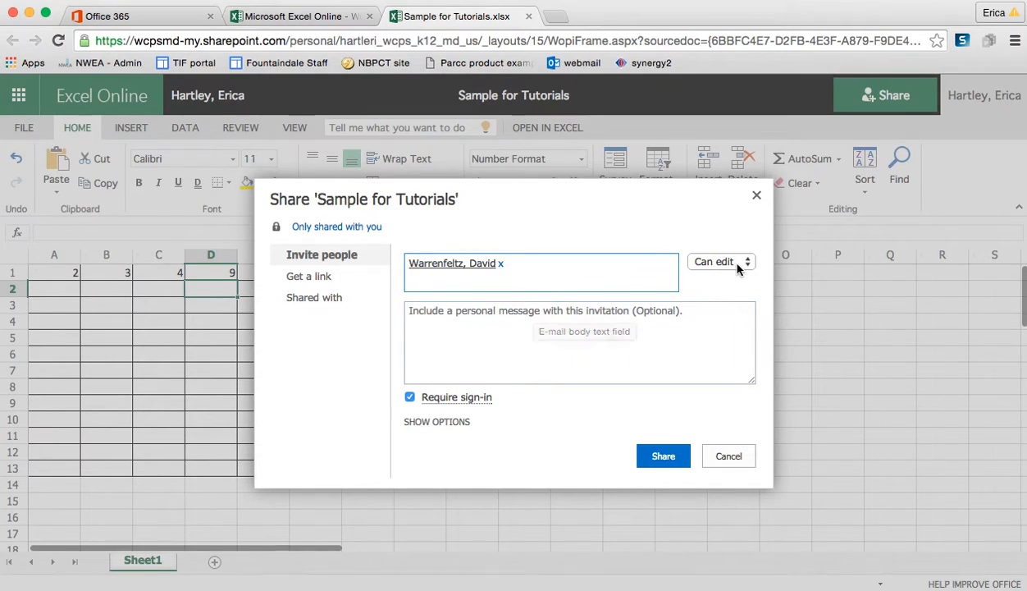
pyautogui.click(719, 261)
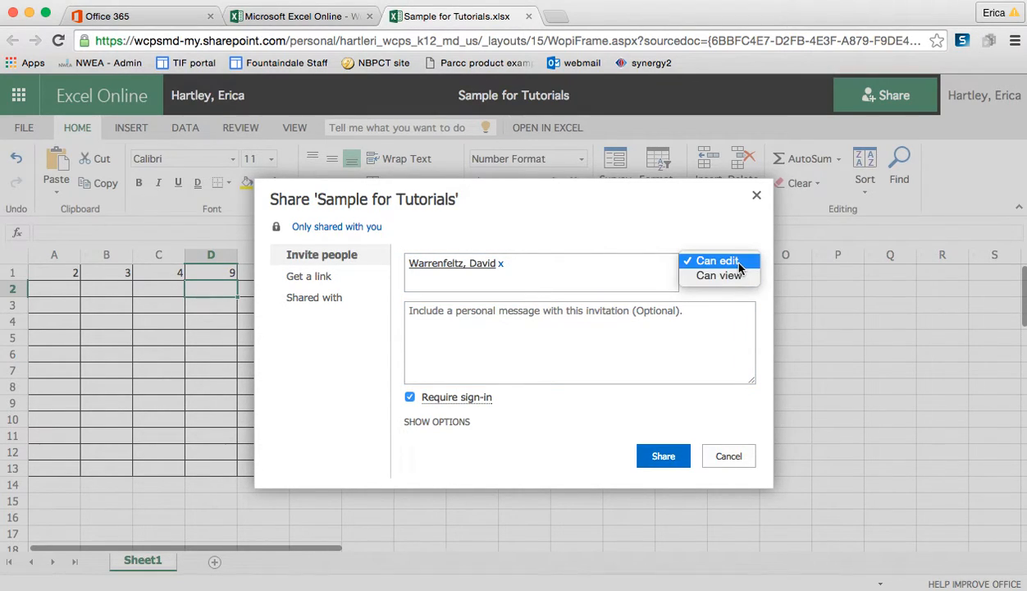
pyautogui.click(716, 261)
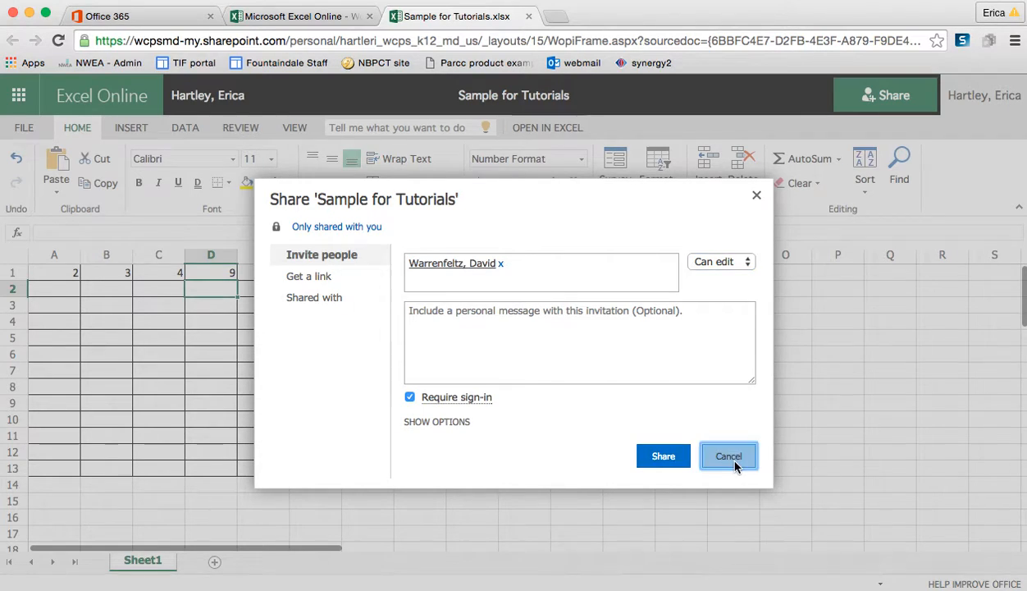
pyautogui.click(729, 456)
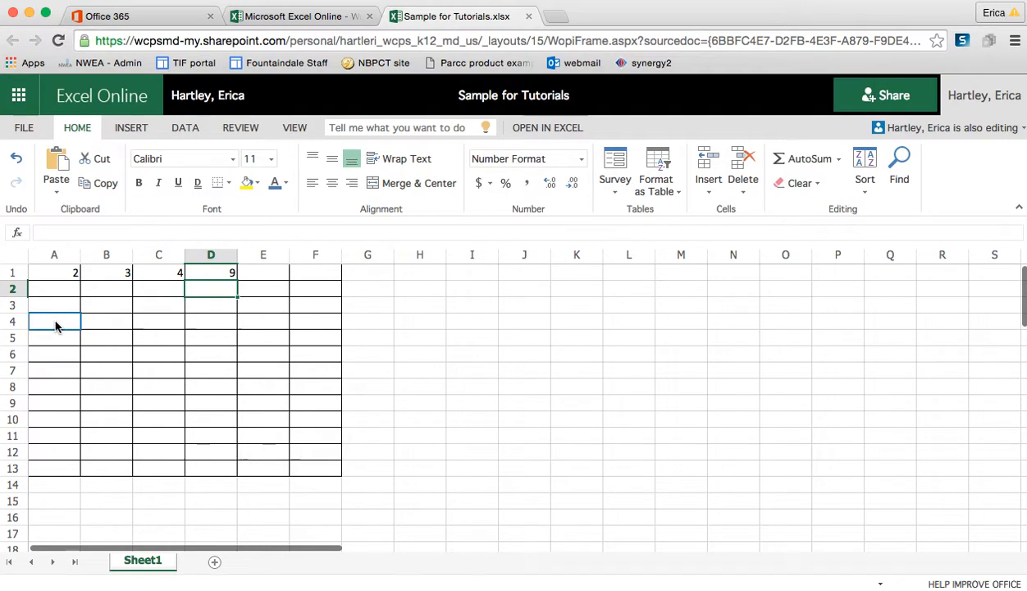
# Step: Enter 14, 16, 18 in A4:C4 so D4 totals 48, then put 9 in E8
pyautogui.write('14')
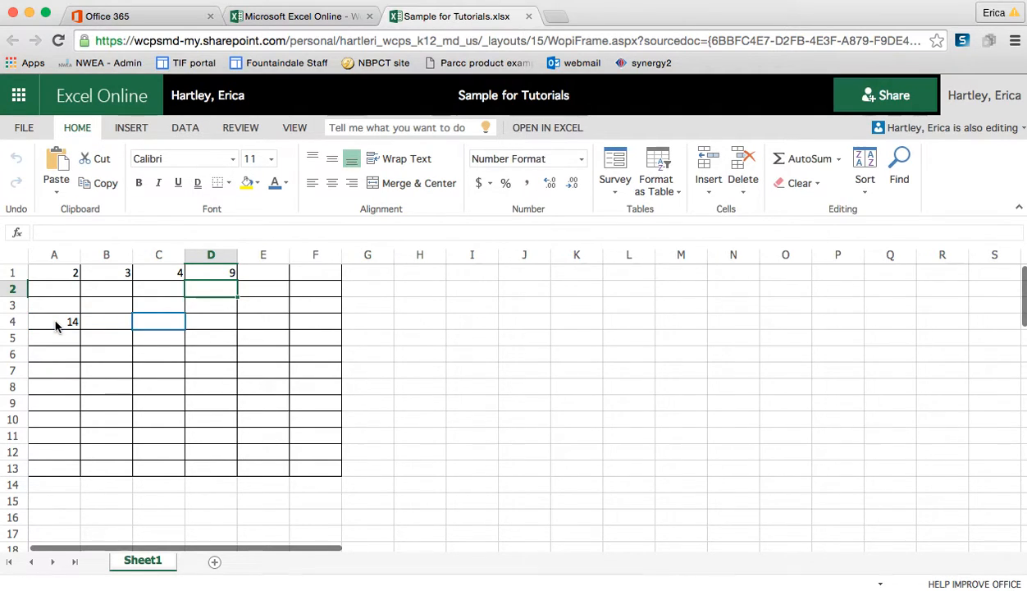
pyautogui.write('16')
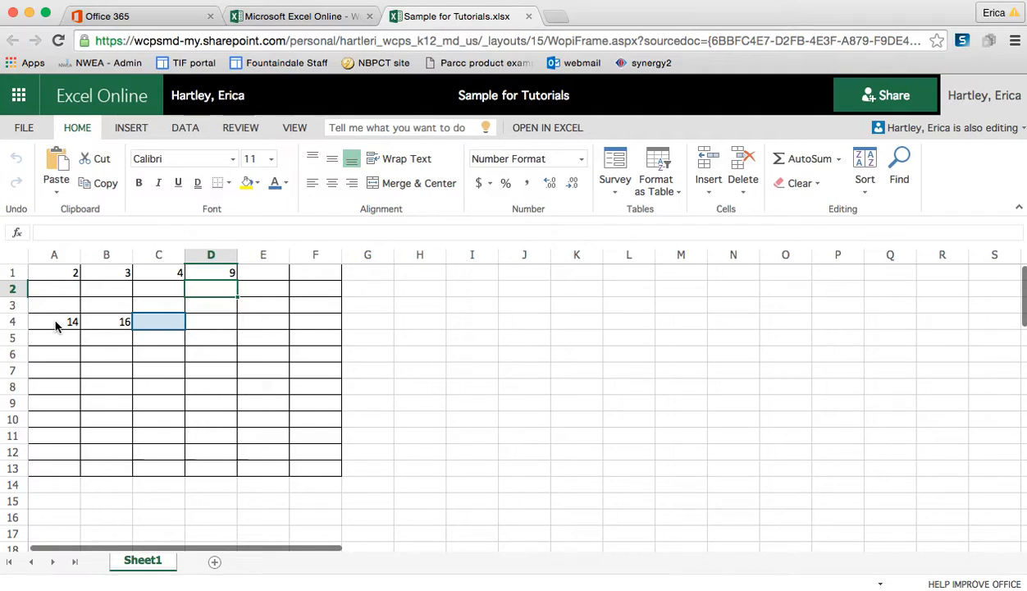
pyautogui.write('18')
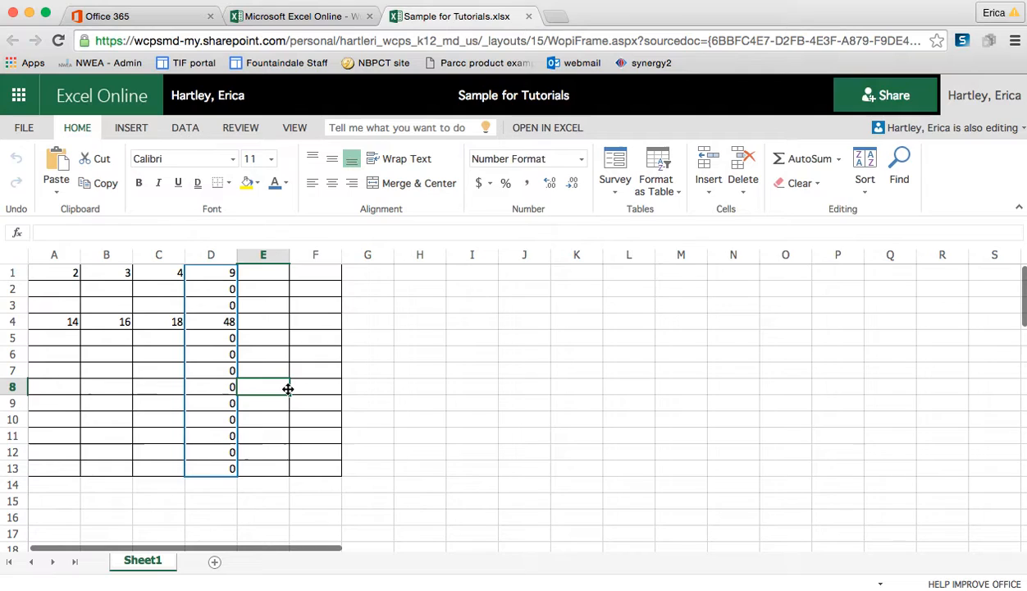
pyautogui.write('9')
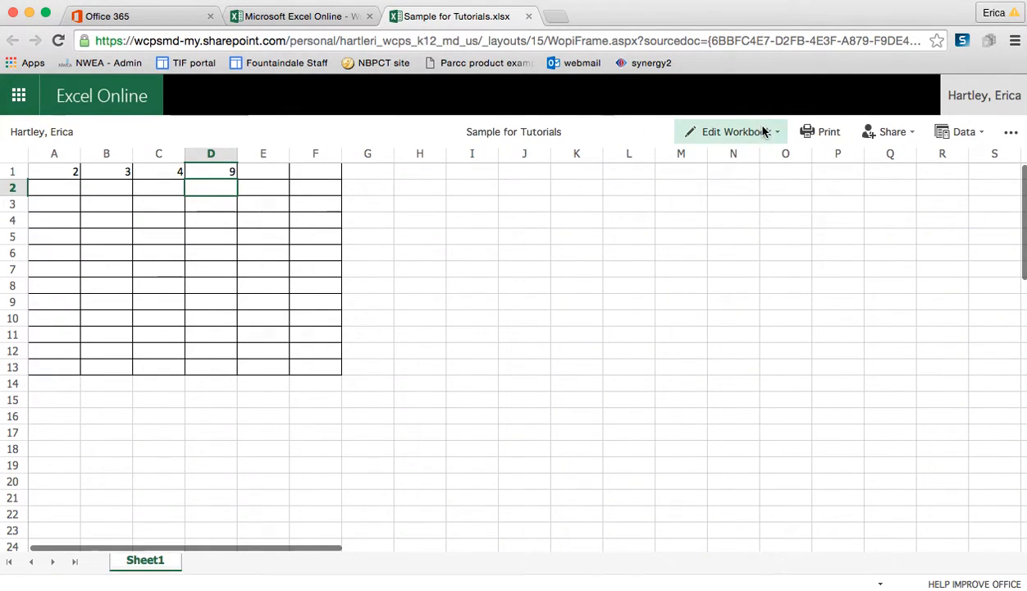
# Step: Choose Edit in Excel to open the workbook in the desktop app
pyautogui.click(730, 132)
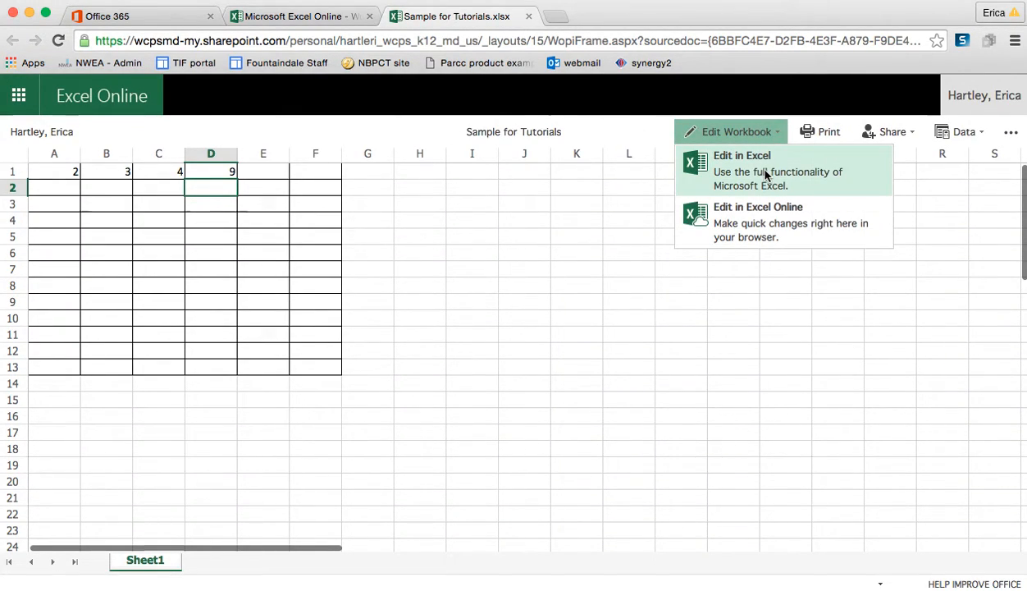
pyautogui.click(742, 155)
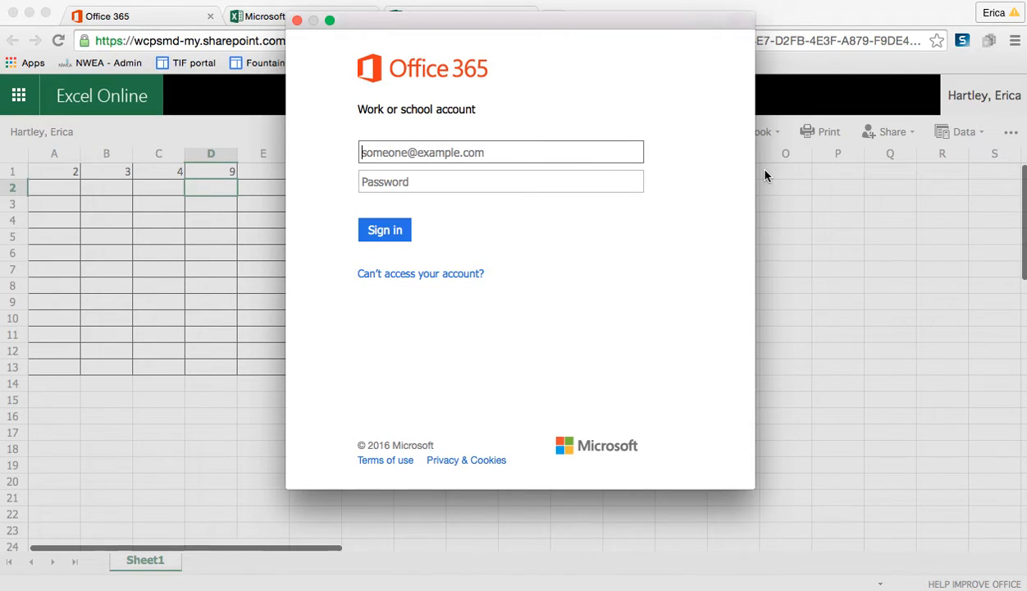
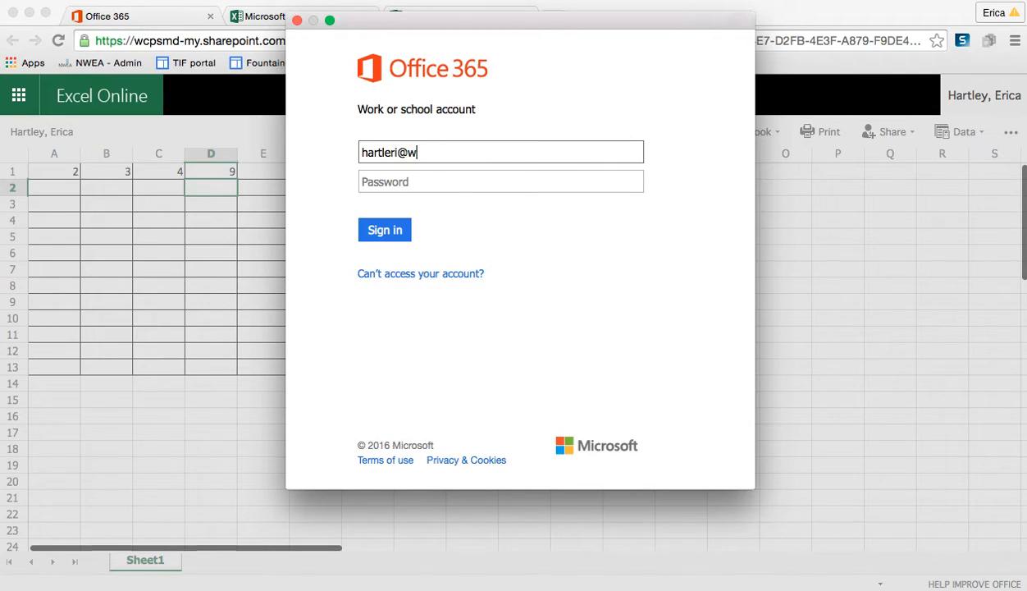
pyautogui.click(384, 229)
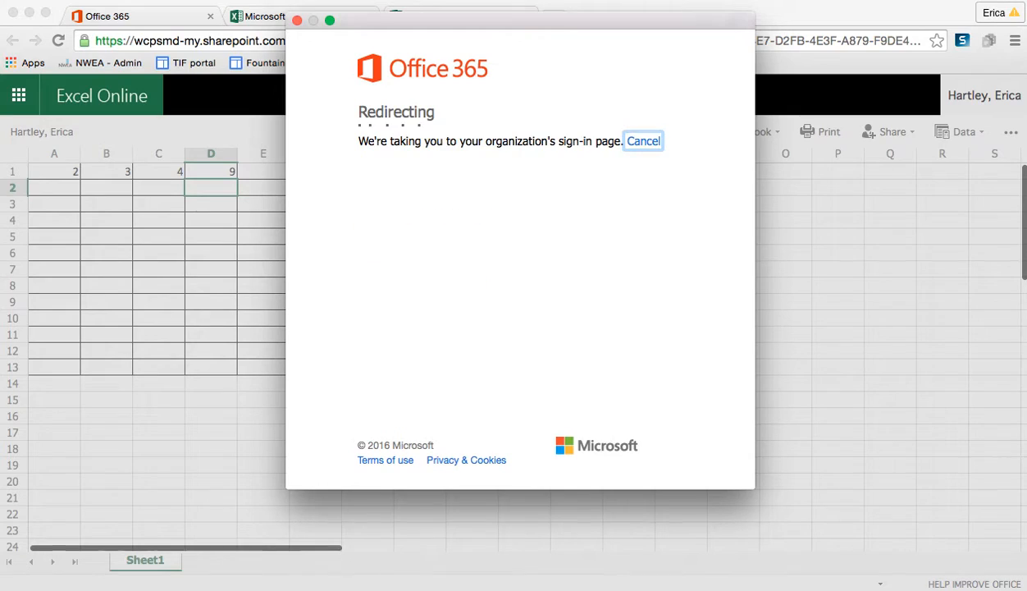
pyautogui.moveTo(651, 194)
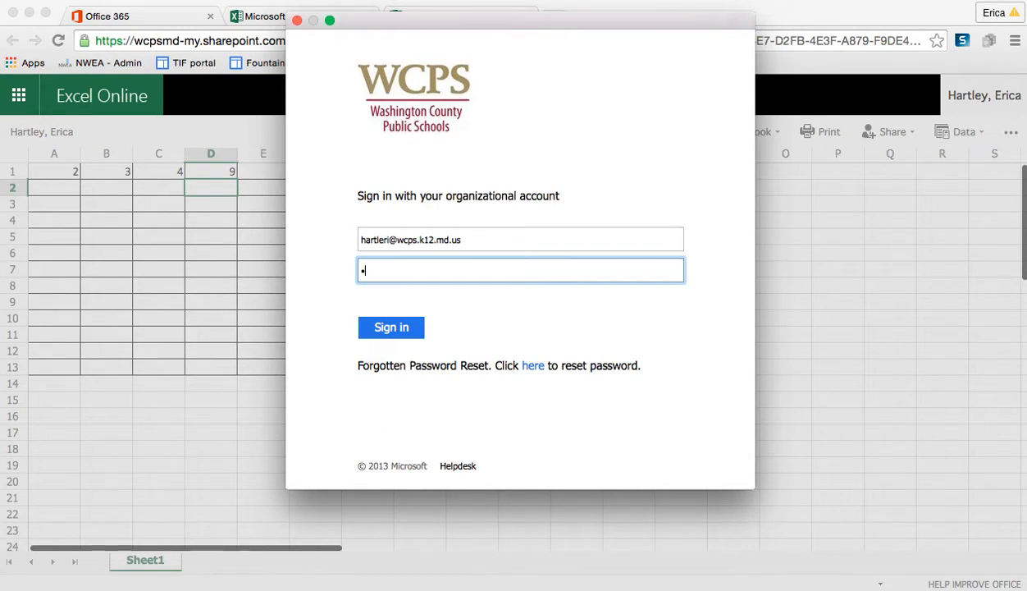
pyautogui.click(391, 327)
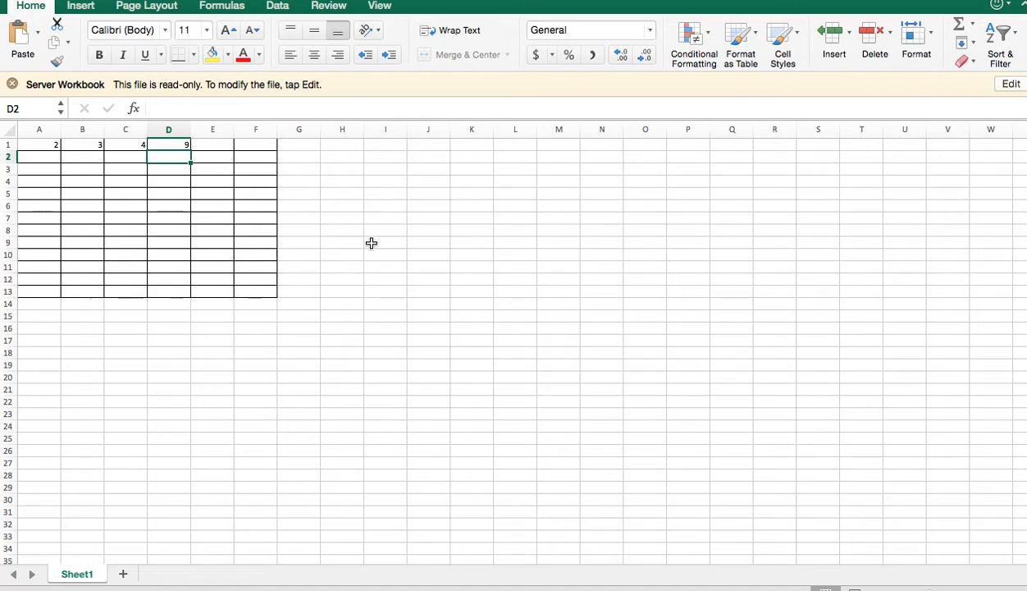
# Step: Type placeholder text 'fjdskla' into cells of the read-only server workbook
pyautogui.moveTo(384, 243); pyautogui.dragTo(384, 277)
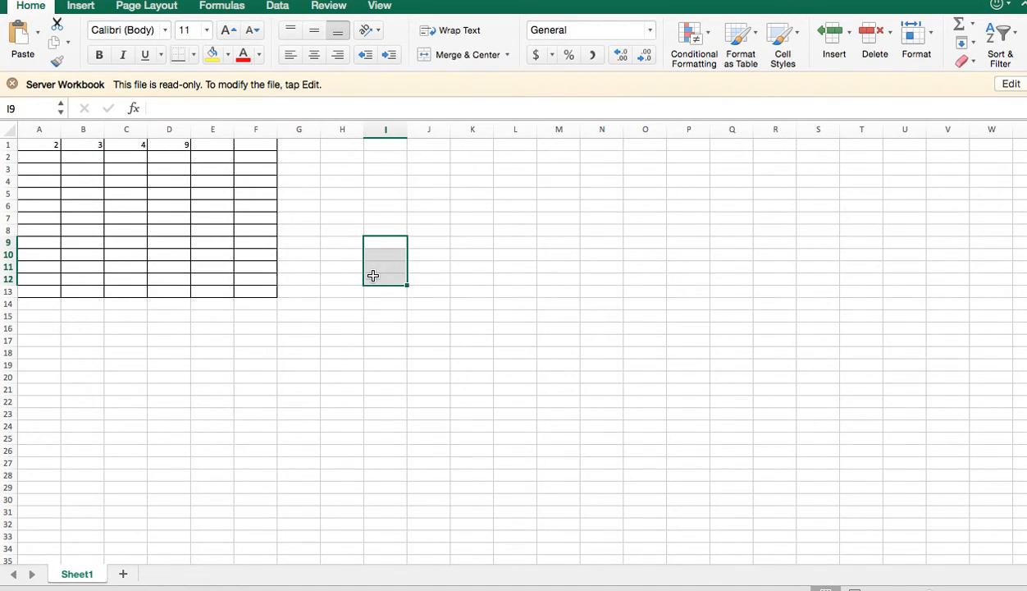
pyautogui.write('fjdsklajfdksljfkldskdj;kdsjkflsd')
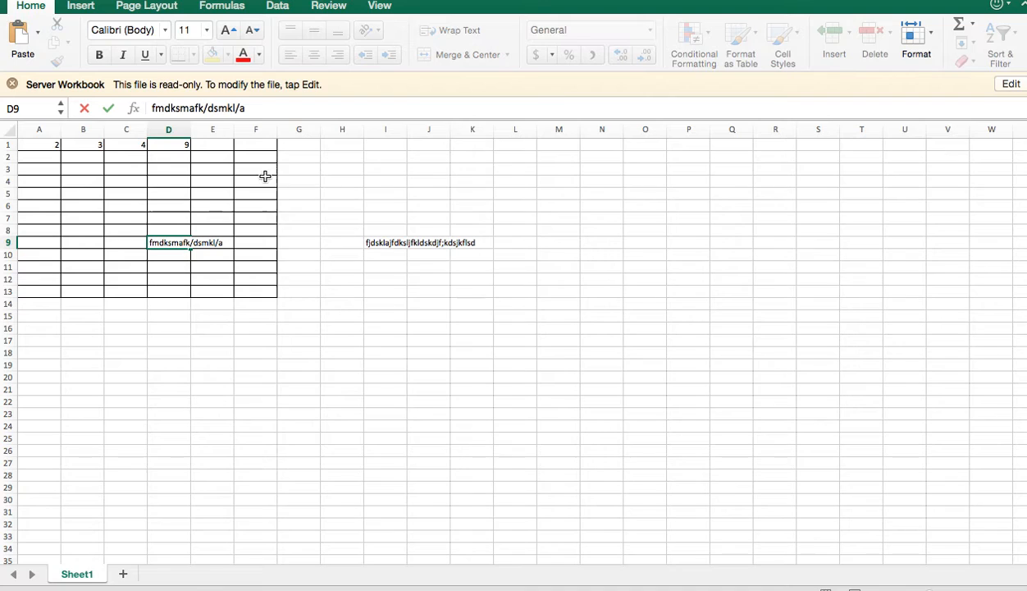
pyautogui.moveTo(76, 97)
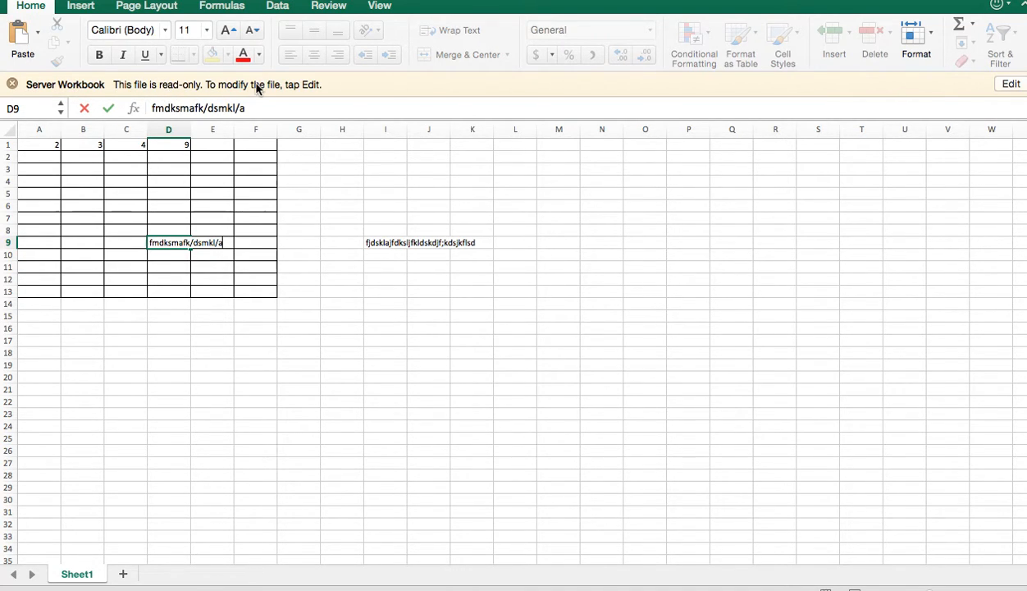
pyautogui.moveTo(1011, 84)
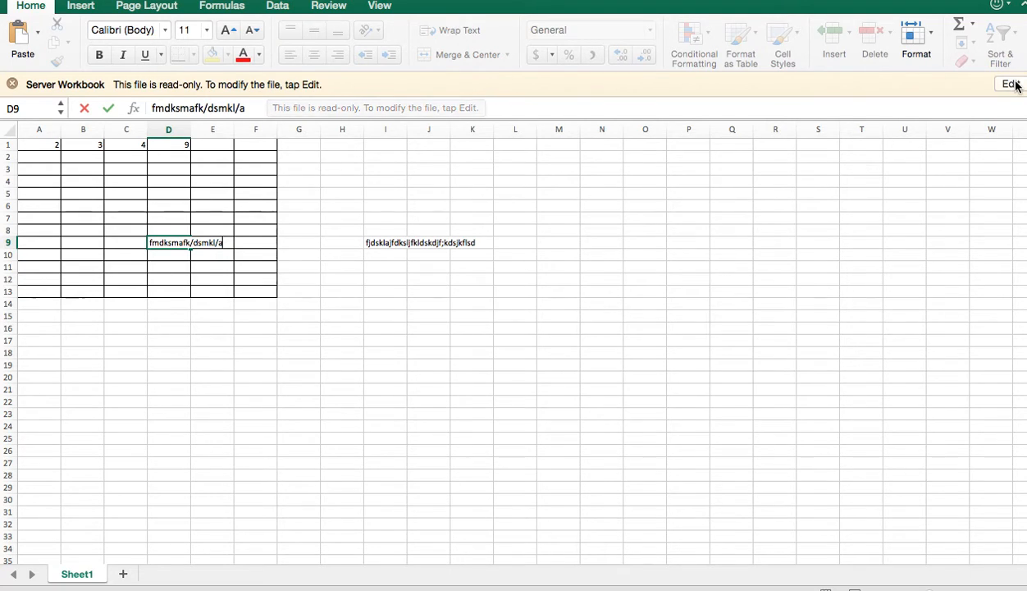
# Step: Request editing and save an editable copy of the locked workbook to the Desktop
pyautogui.click(1011, 83)
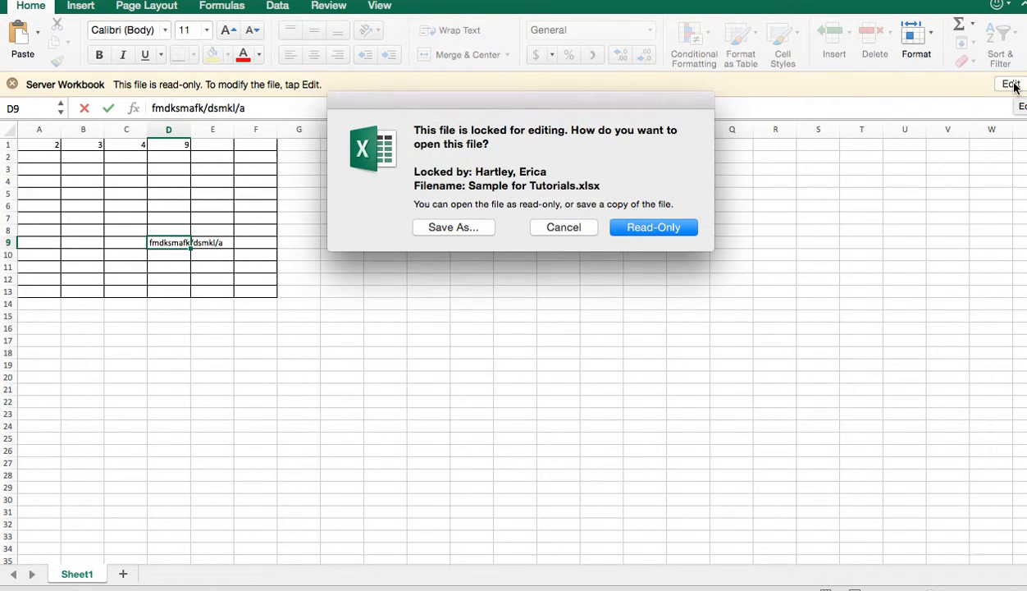
pyautogui.moveTo(837, 162)
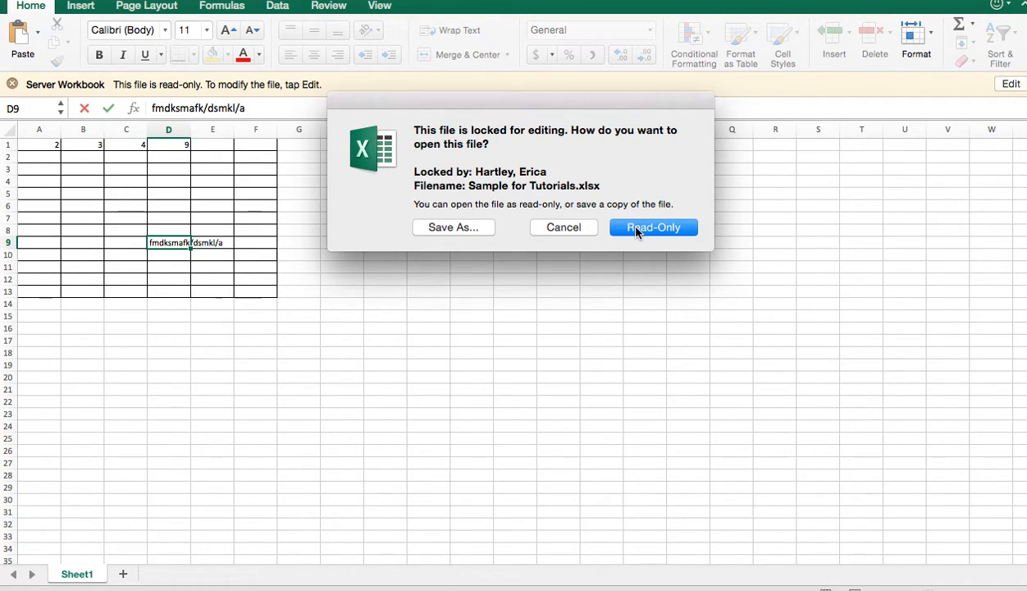
pyautogui.moveTo(446, 238)
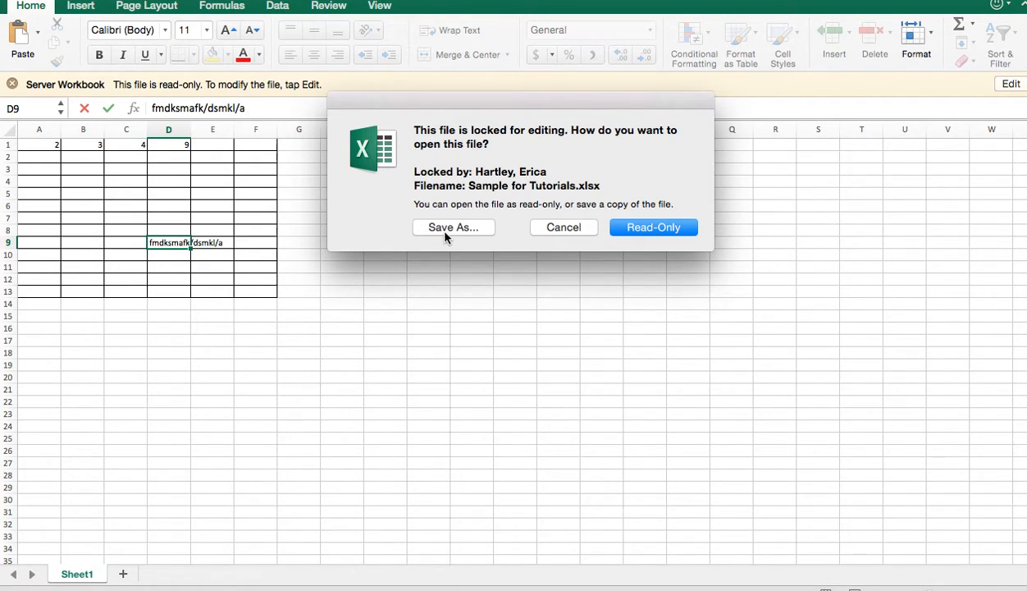
pyautogui.click(653, 227)
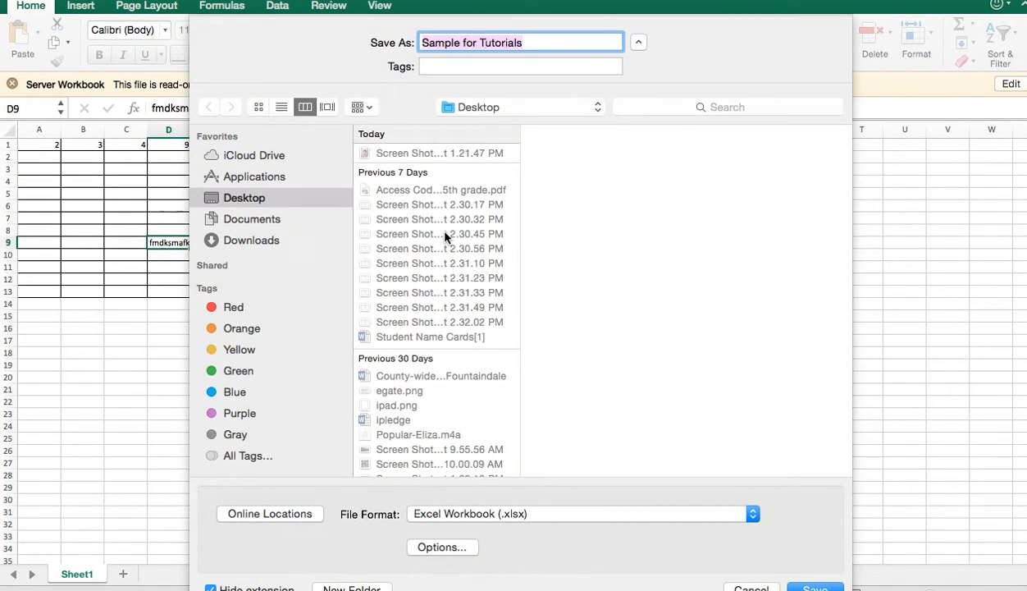
pyautogui.moveTo(319, 190)
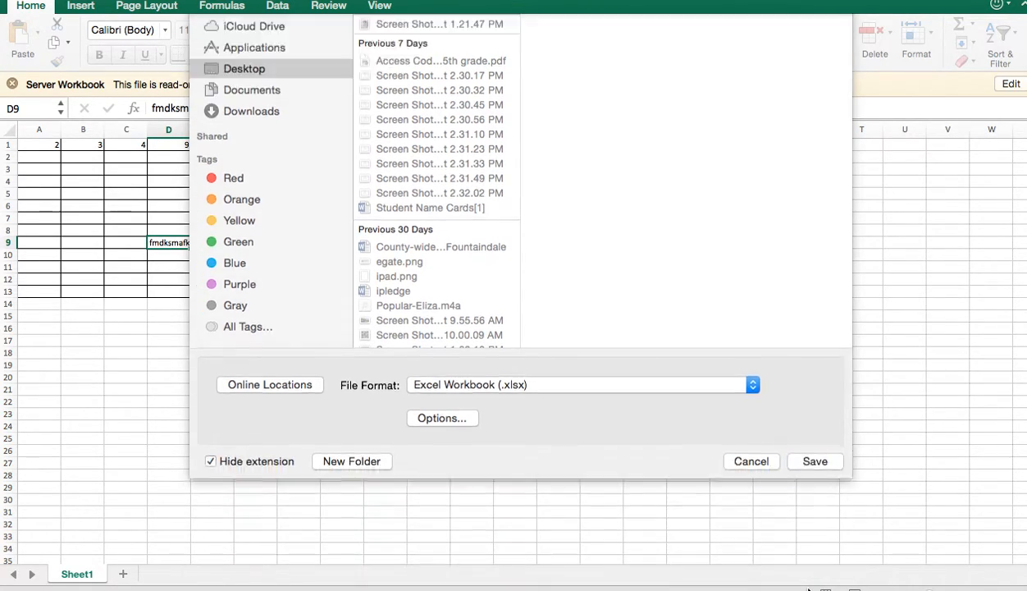
pyautogui.click(750, 460)
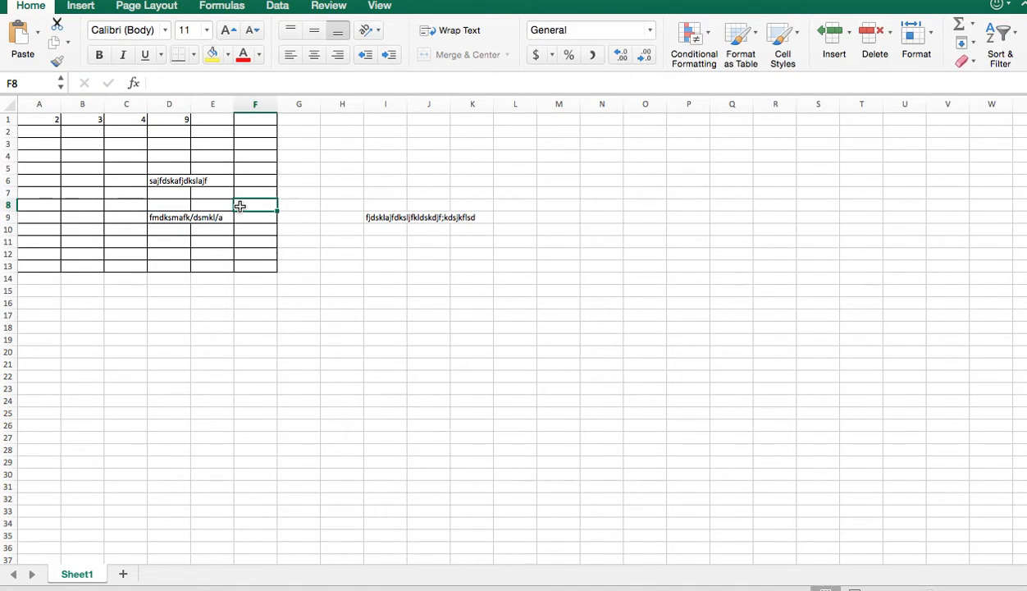
# Step: Add more placeholder text, dismiss the opening notice and reload the online workbook
pyautogui.write('fkdmkfldsjaklfjsd')
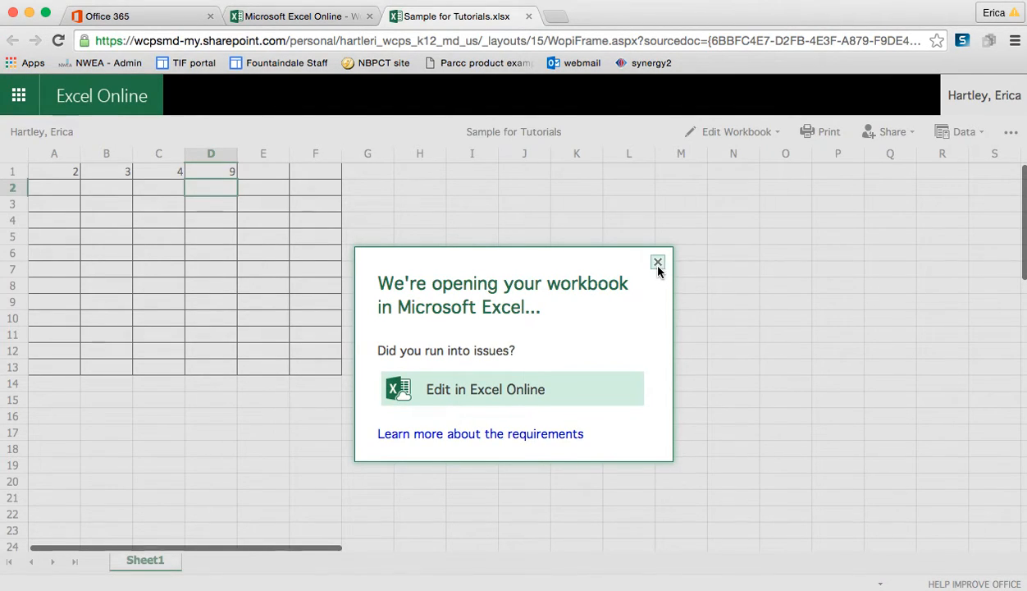
pyautogui.click(656, 262)
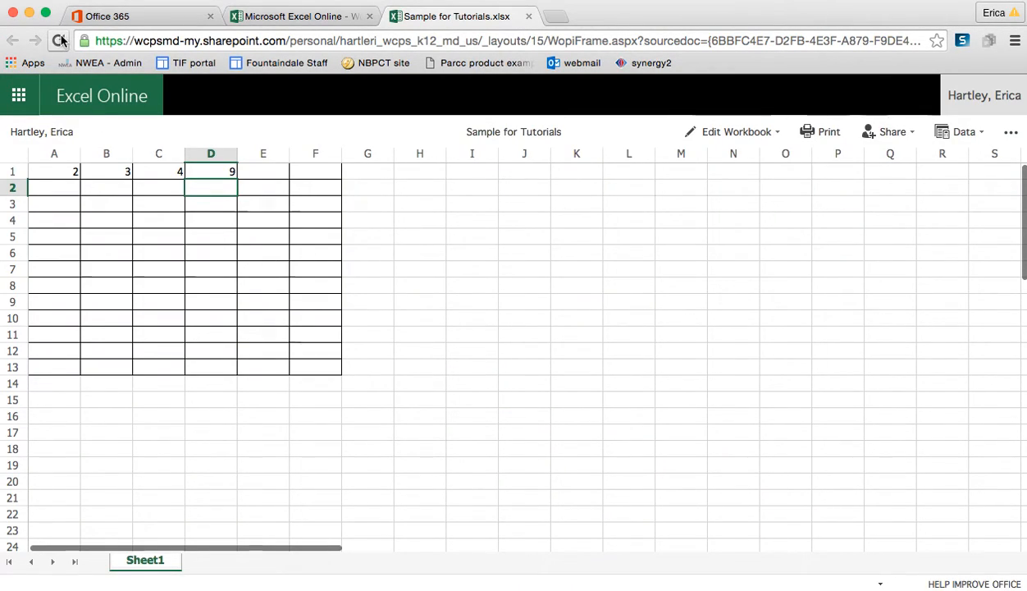
pyautogui.click(60, 41)
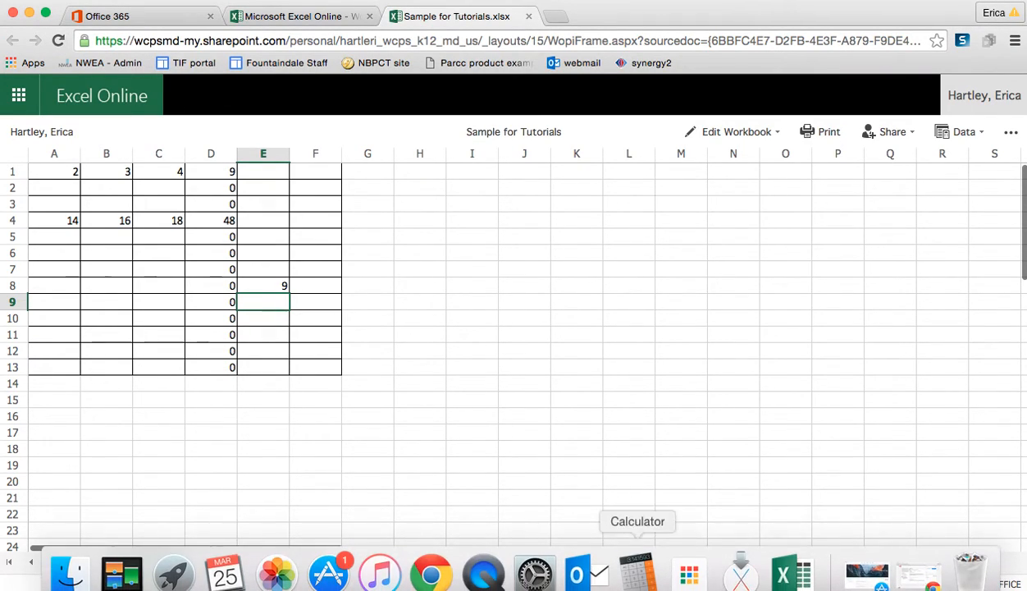
pyautogui.moveTo(793, 569)
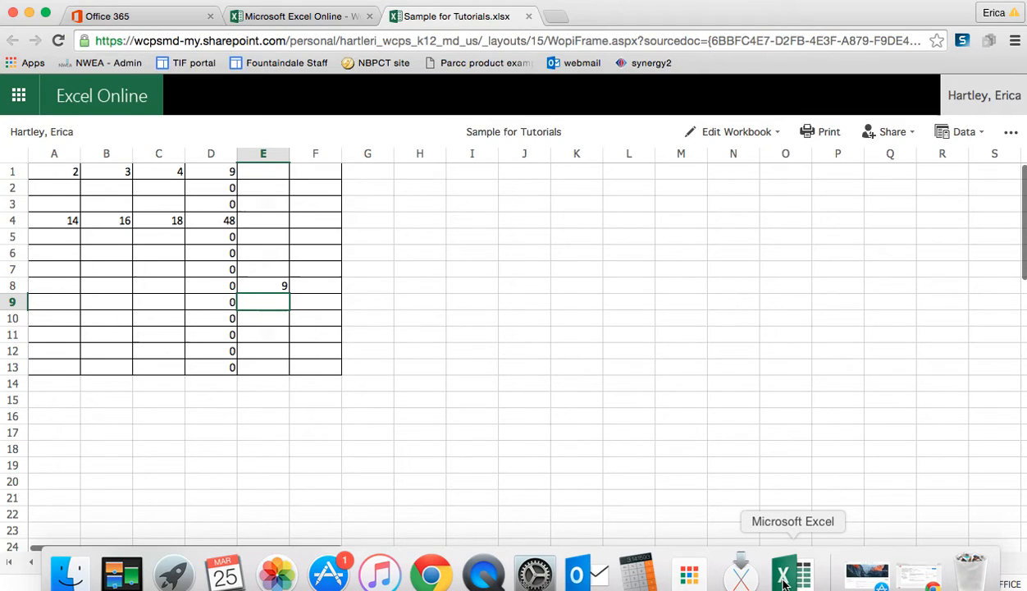
# Step: Bring the desktop Excel local copy back to the front via the Dock
pyautogui.click(781, 571)
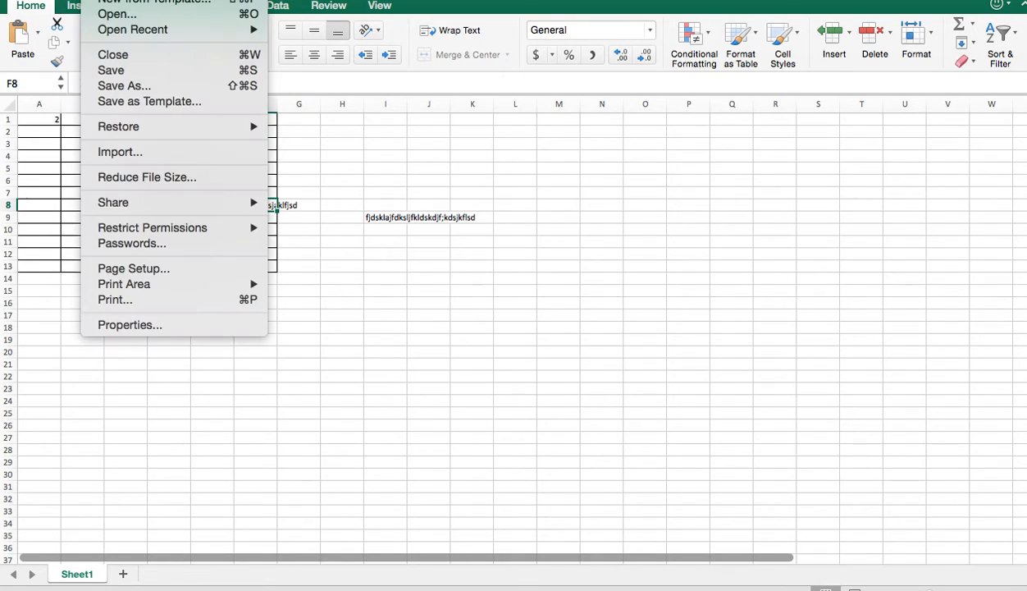
pyautogui.moveTo(112, 69)
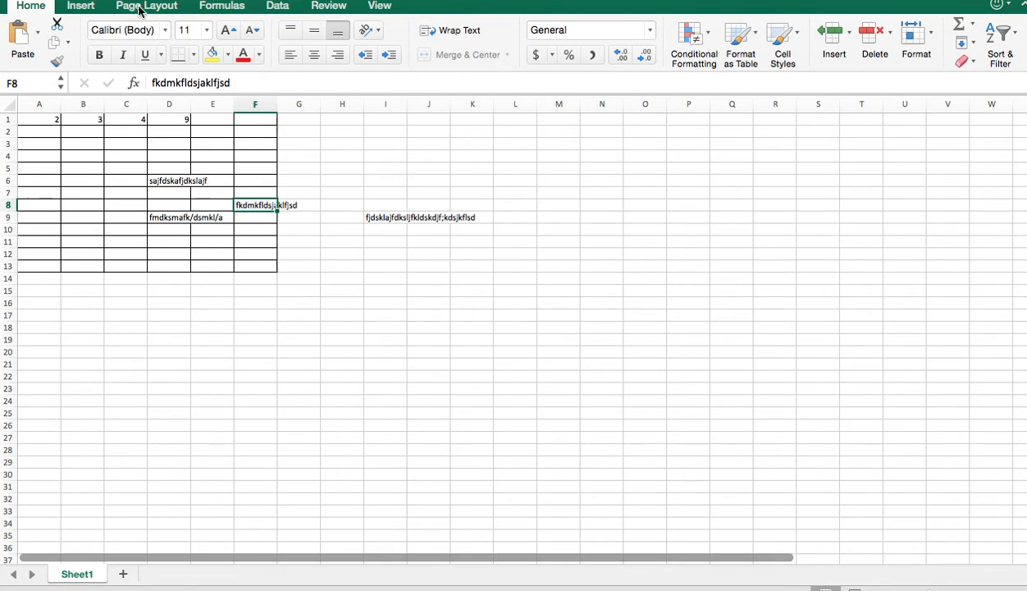
pyautogui.moveTo(139, 10)
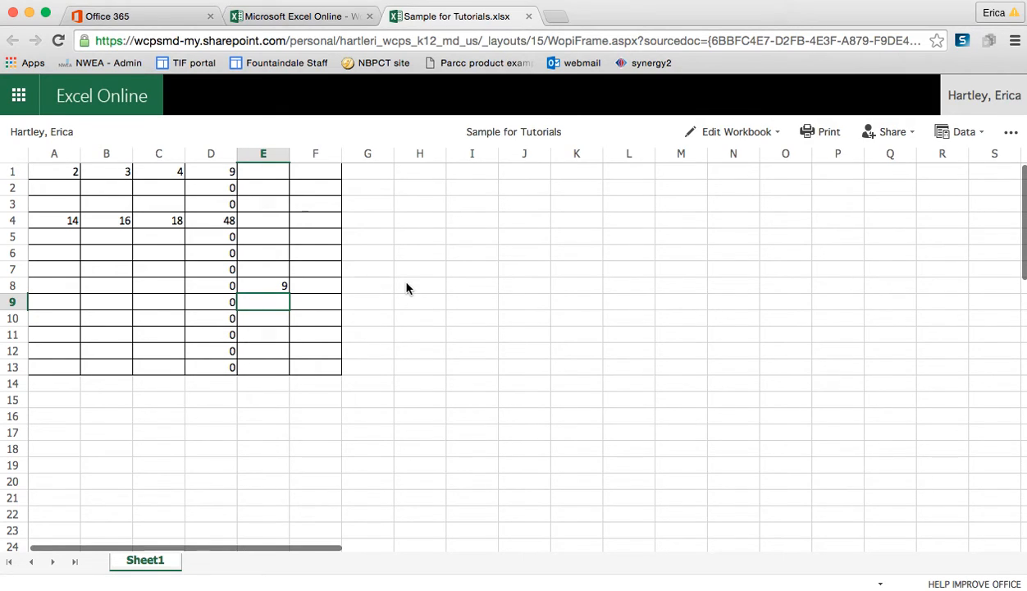
pyautogui.moveTo(730, 131)
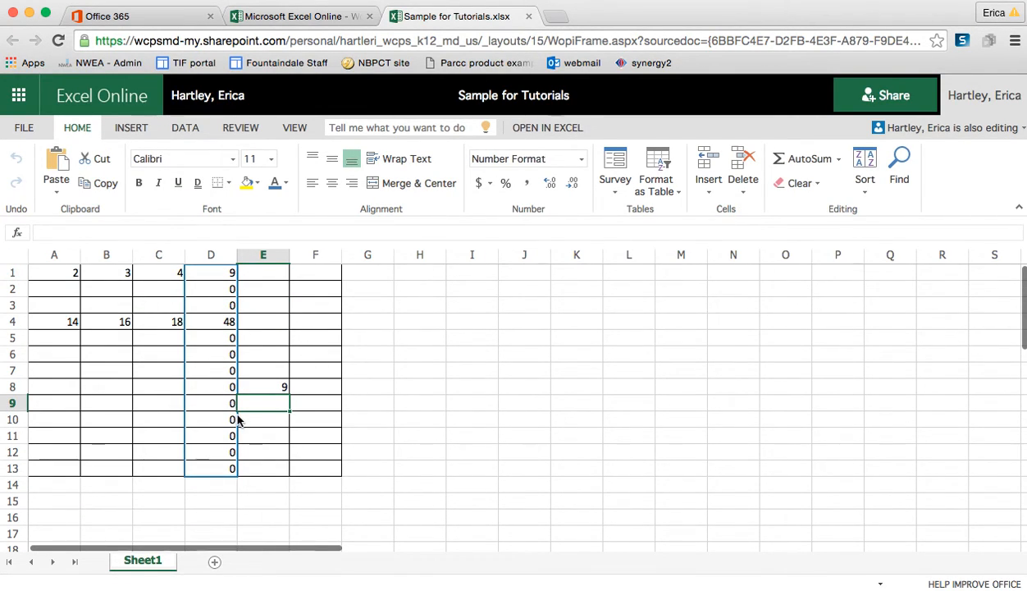
# Step: Scroll through the reopened workbook, then return to the Office 365 home page
pyautogui.scroll(-3)
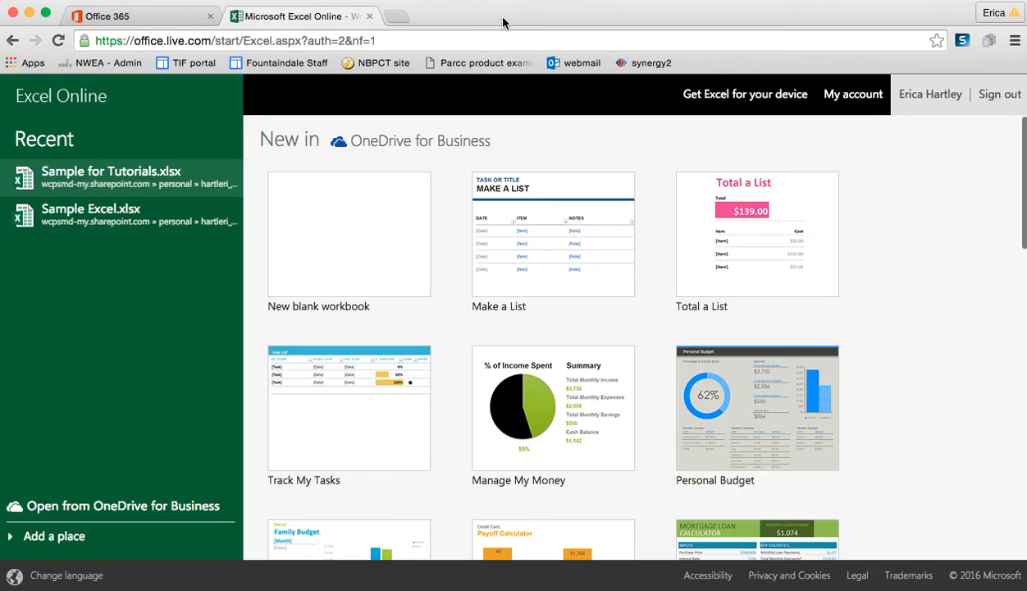
pyautogui.click(107, 16)
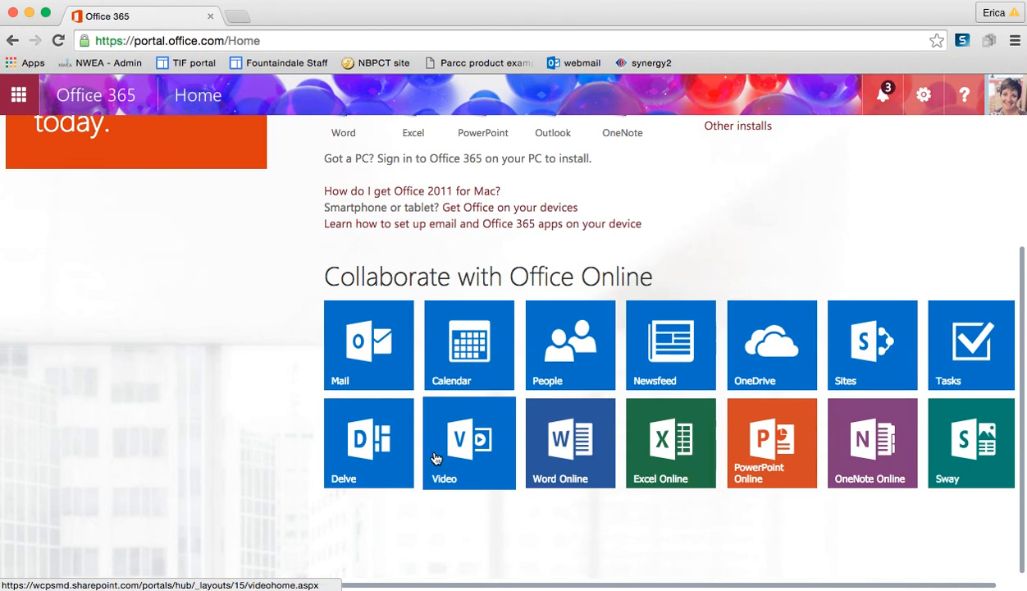